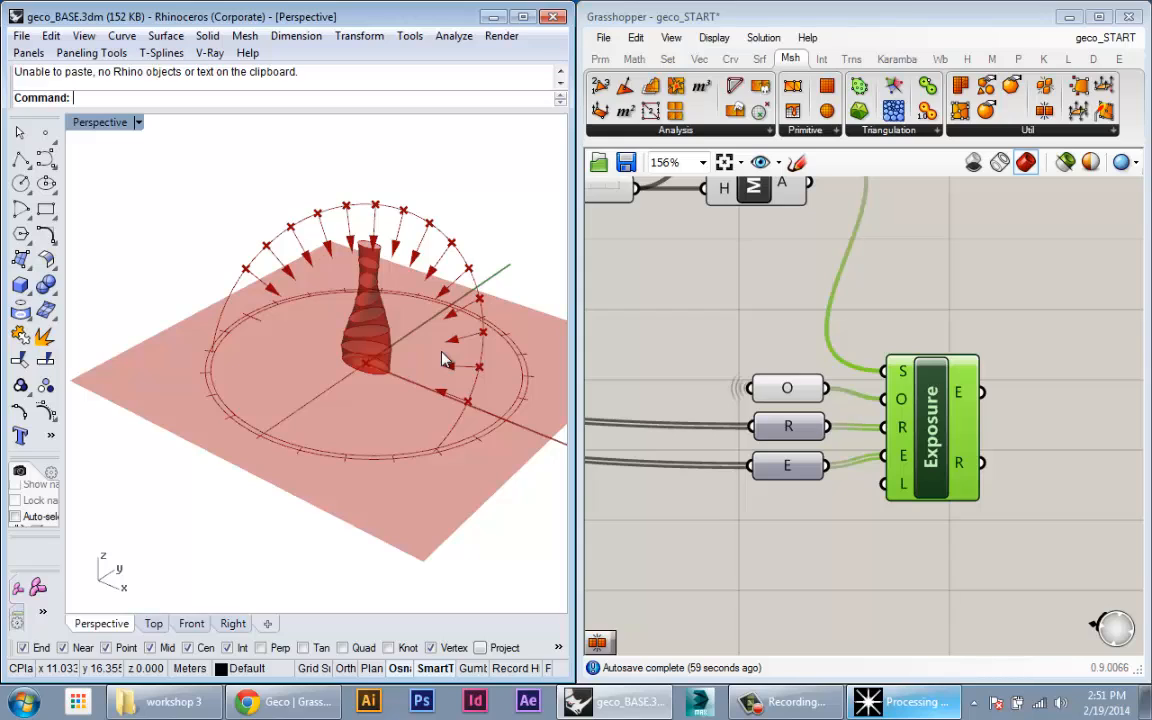
mouse_move(956, 390)
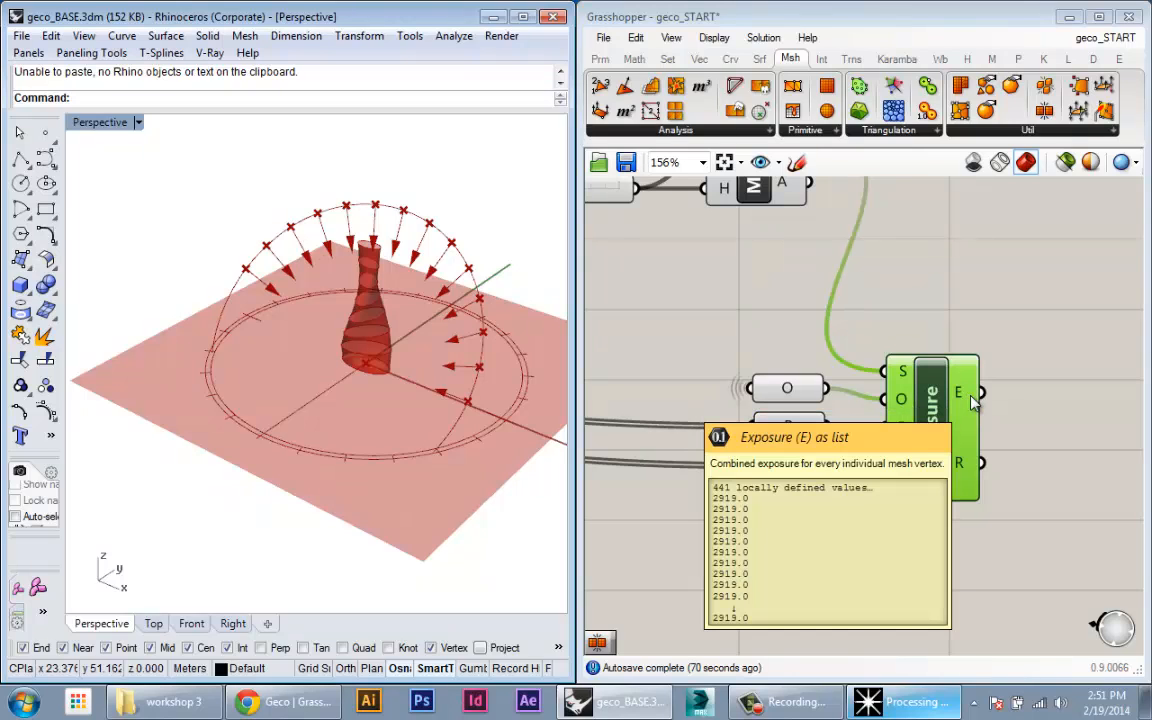
mouse_move(1004, 420)
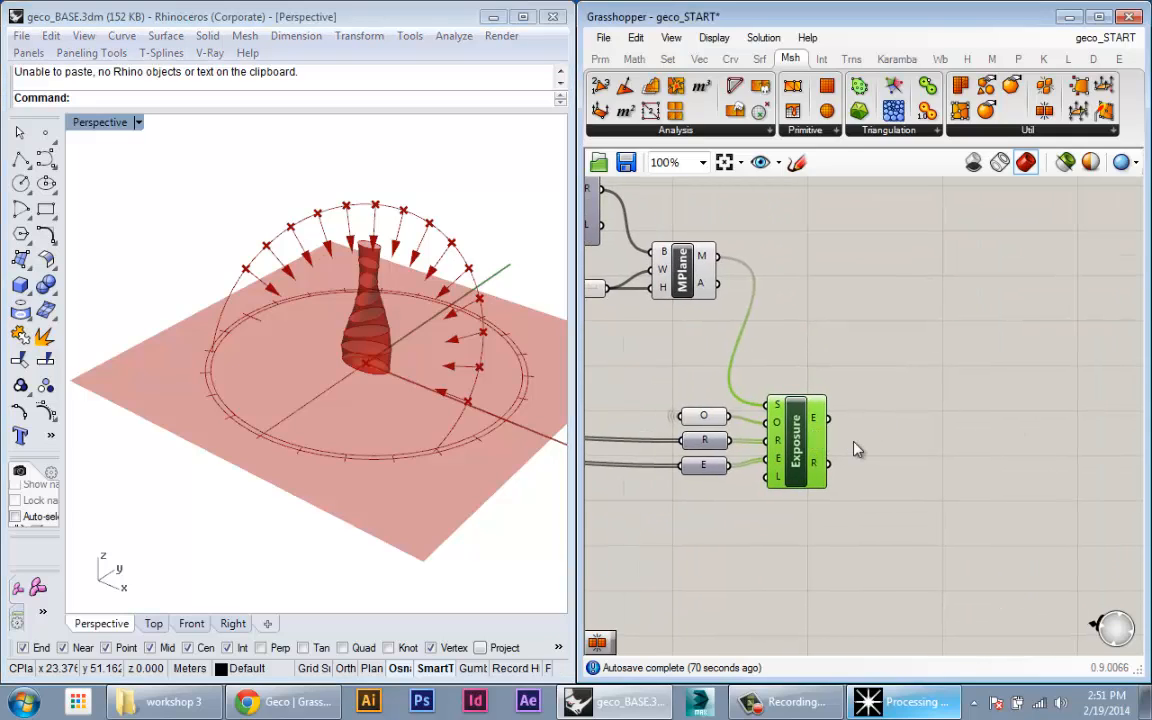
mouse_move(822, 498)
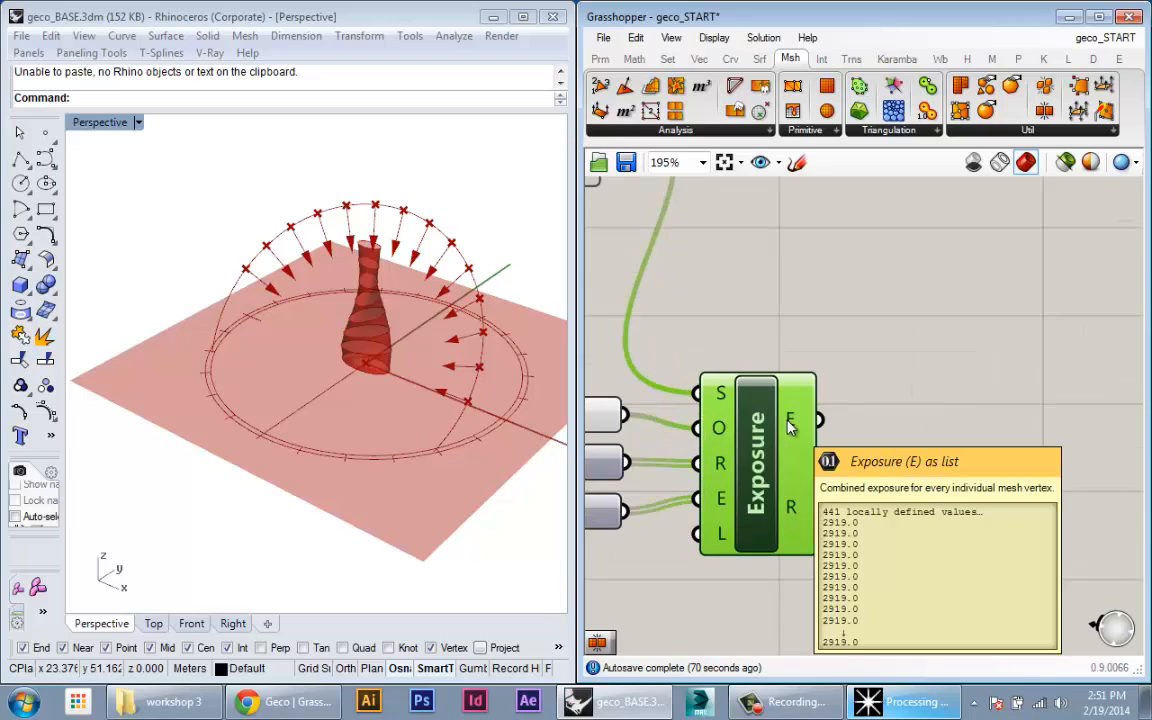
mouse_move(790, 508)
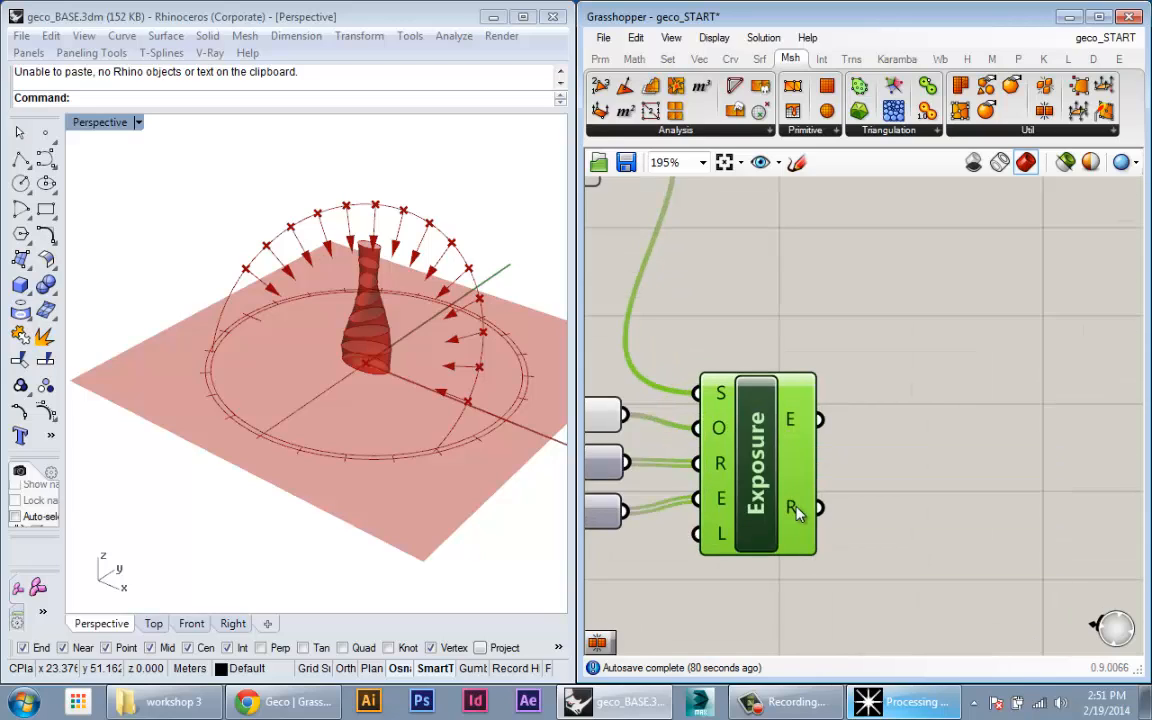
mouse_move(792, 508)
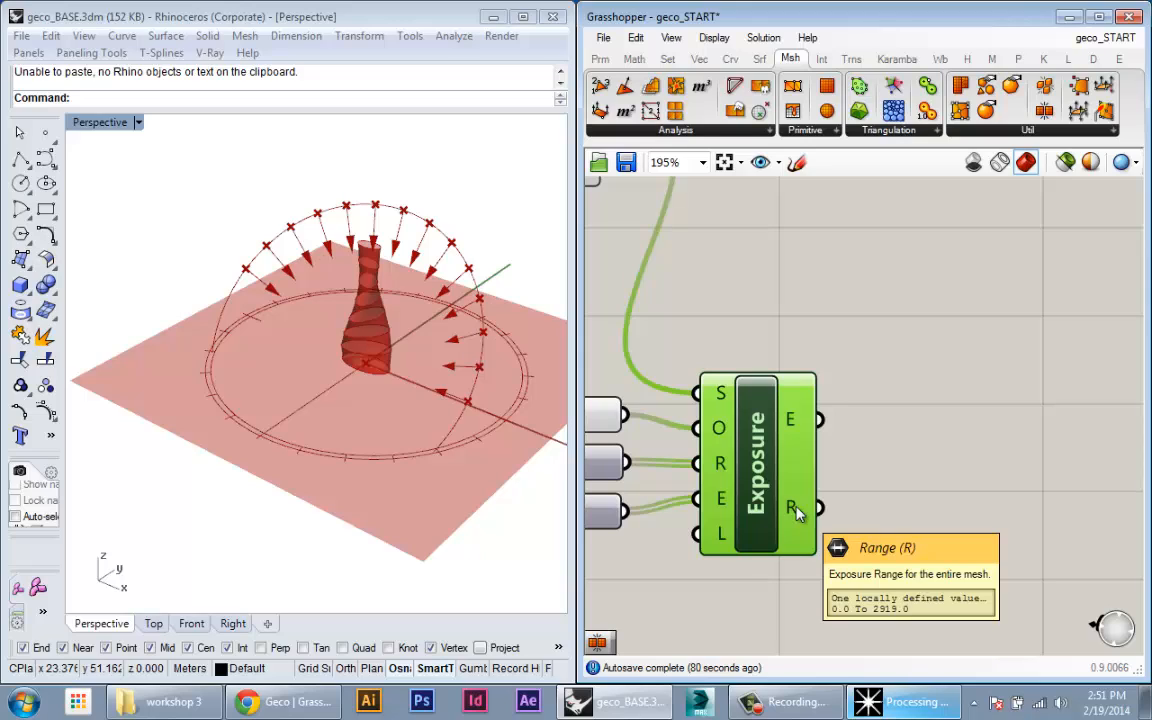
mouse_move(778, 424)
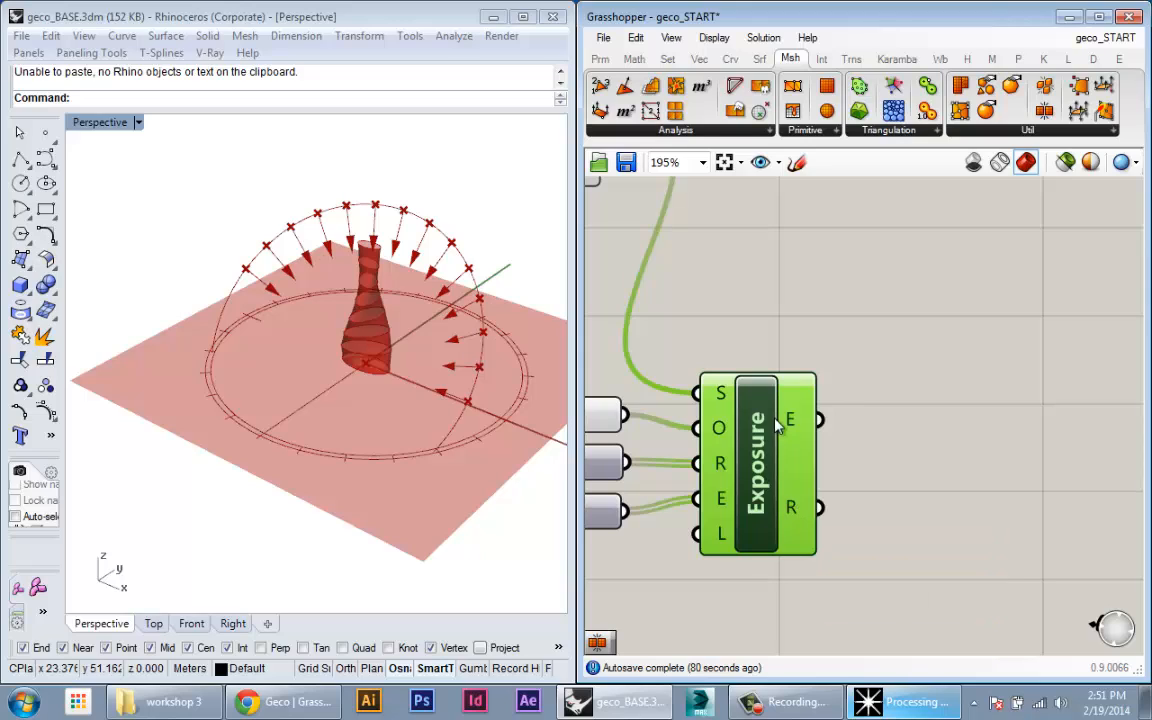
mouse_move(790, 420)
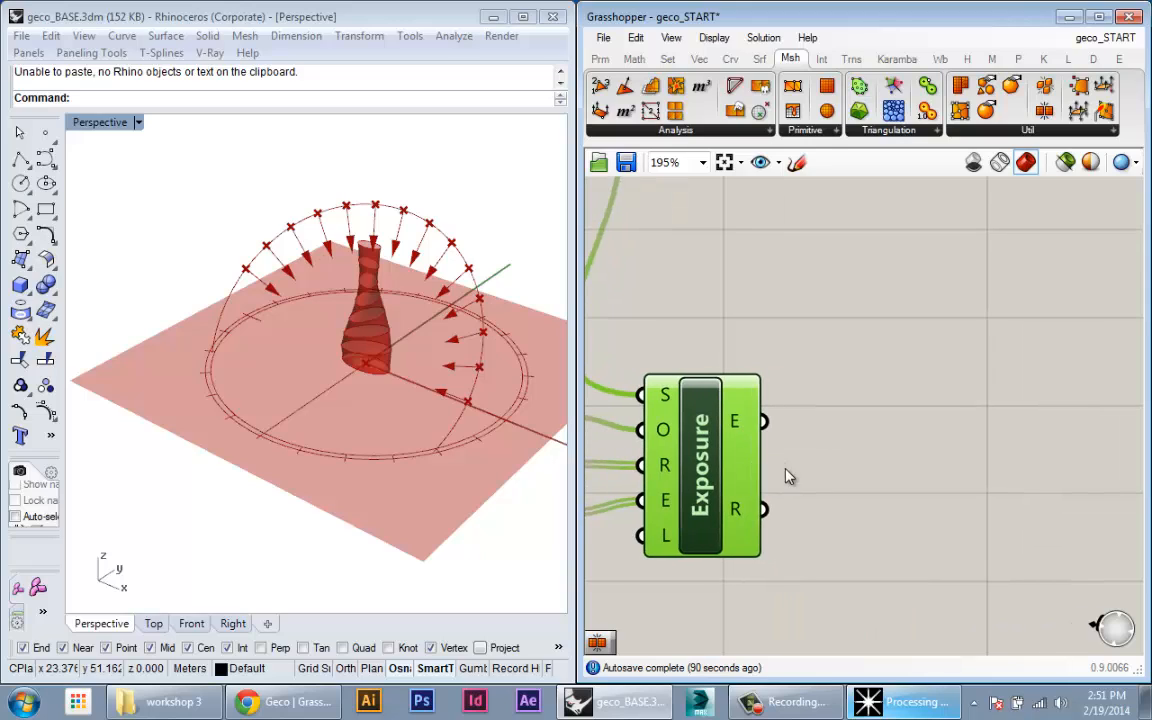
mouse_move(864, 528)
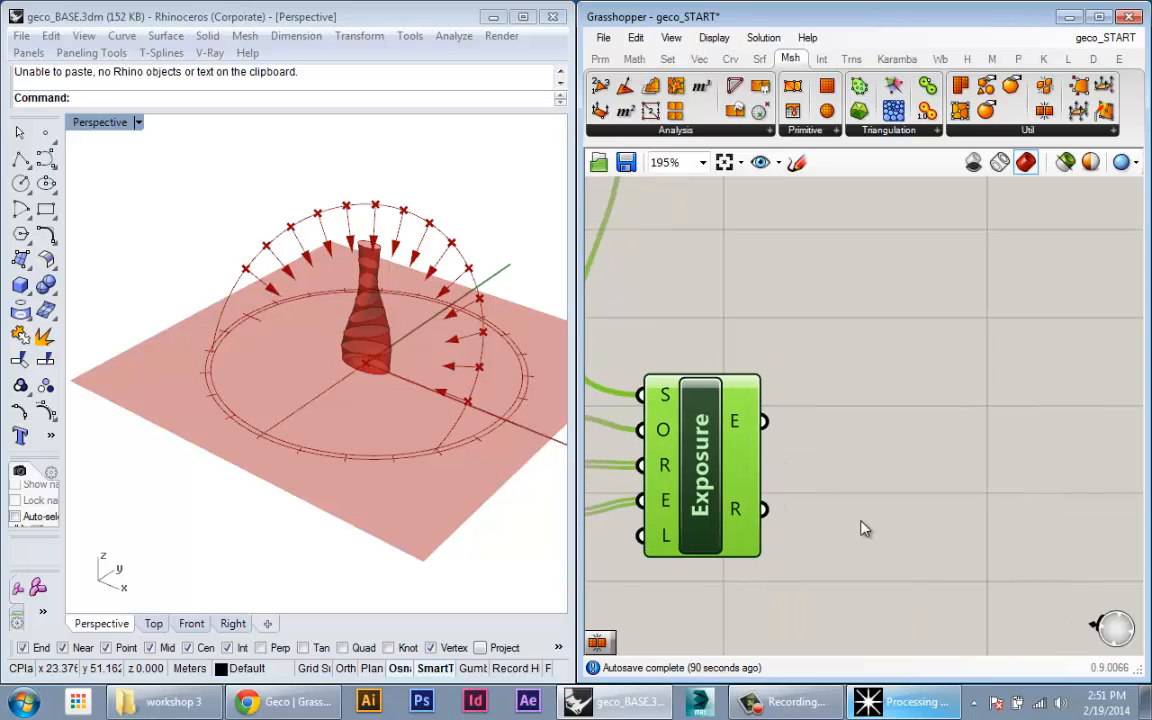
mouse_move(912, 540)
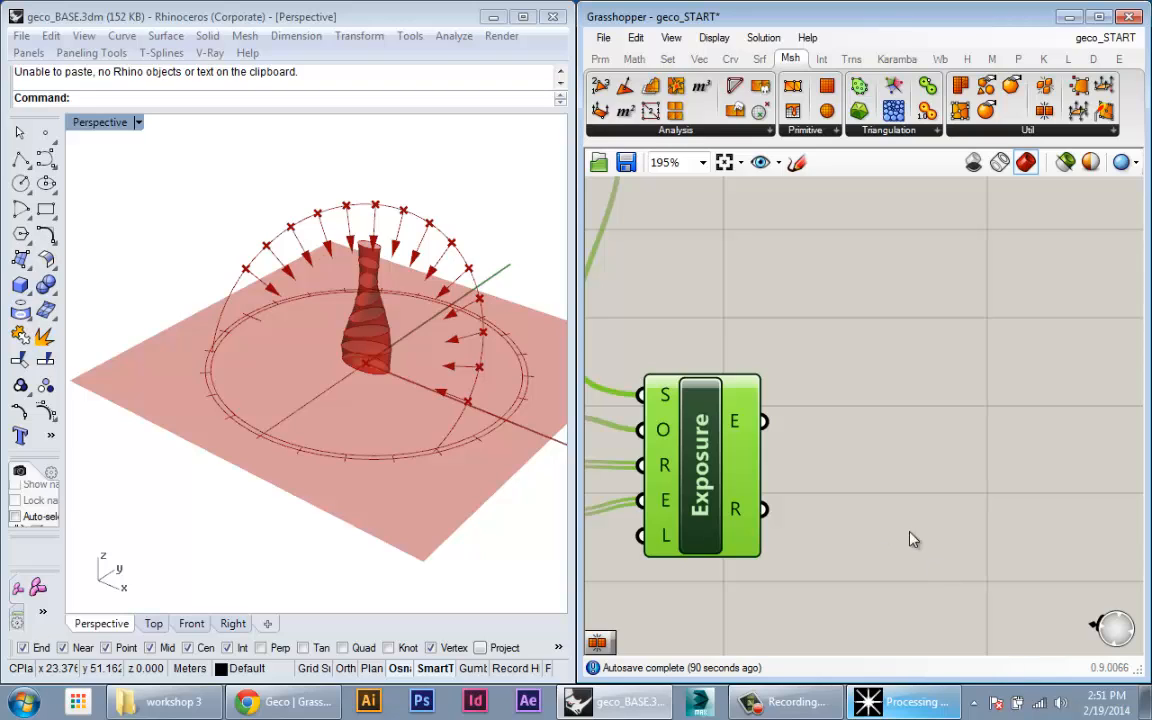
Add a ReMap component to rescale the exposure values using the exposure range as source.
right_click(700, 462)
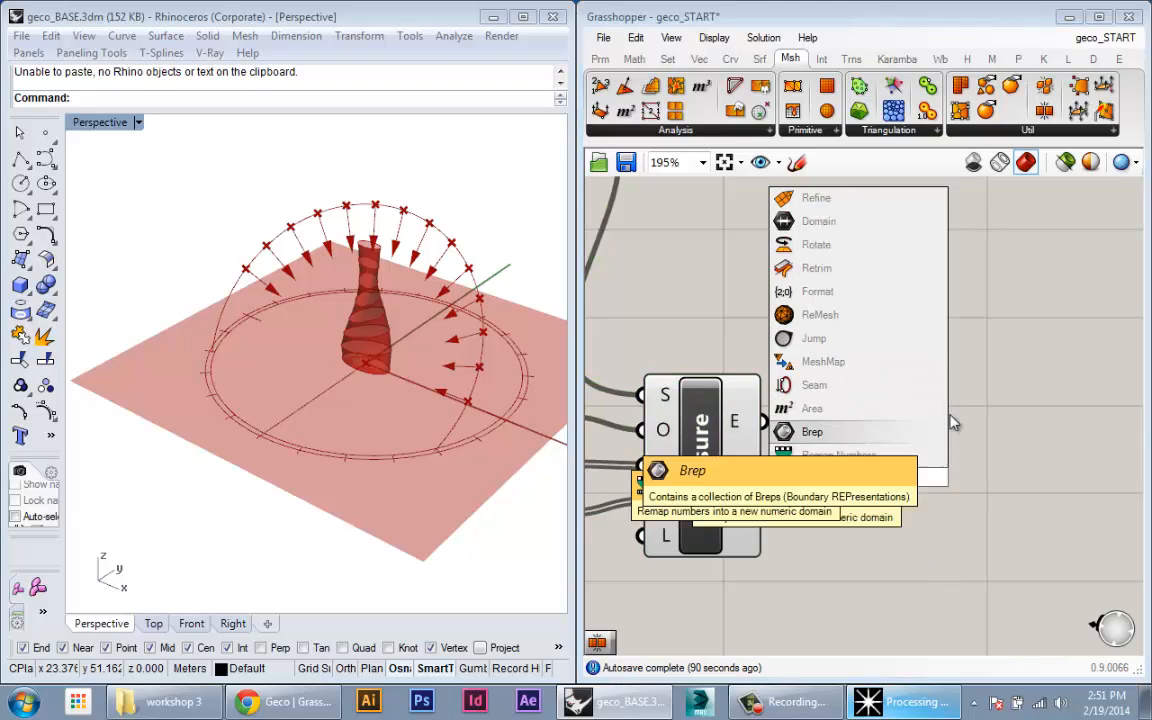
click(838, 454)
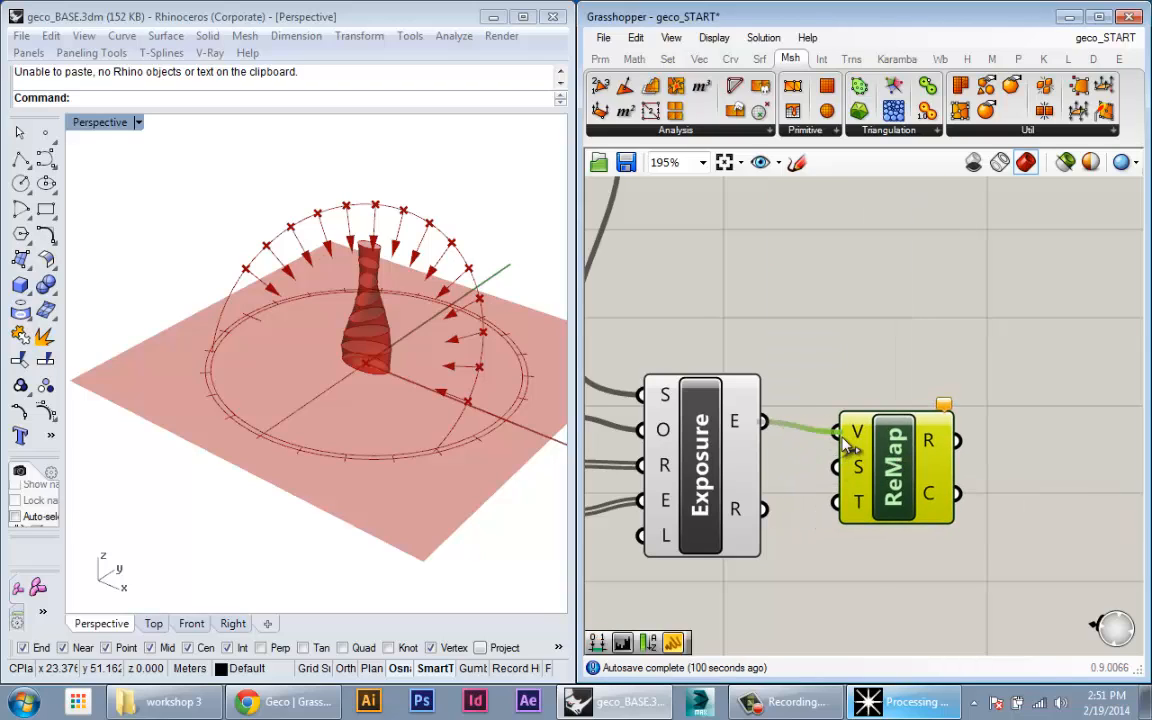
mouse_move(756, 420)
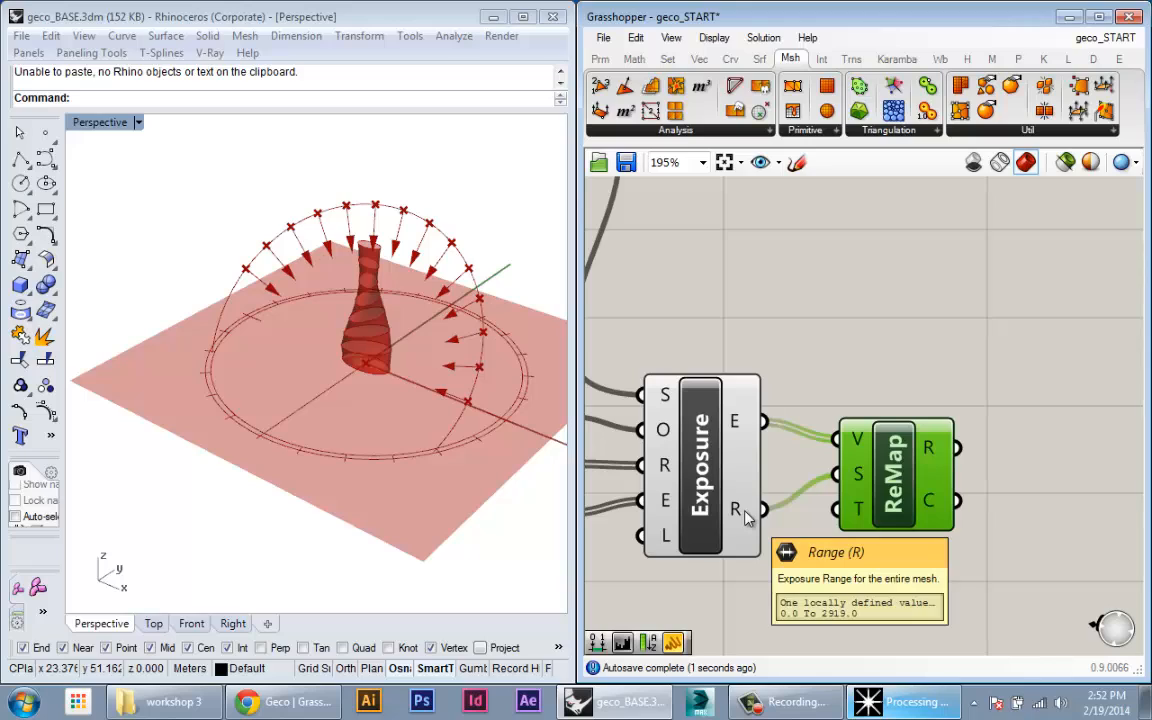
mouse_move(862, 488)
text(graph)
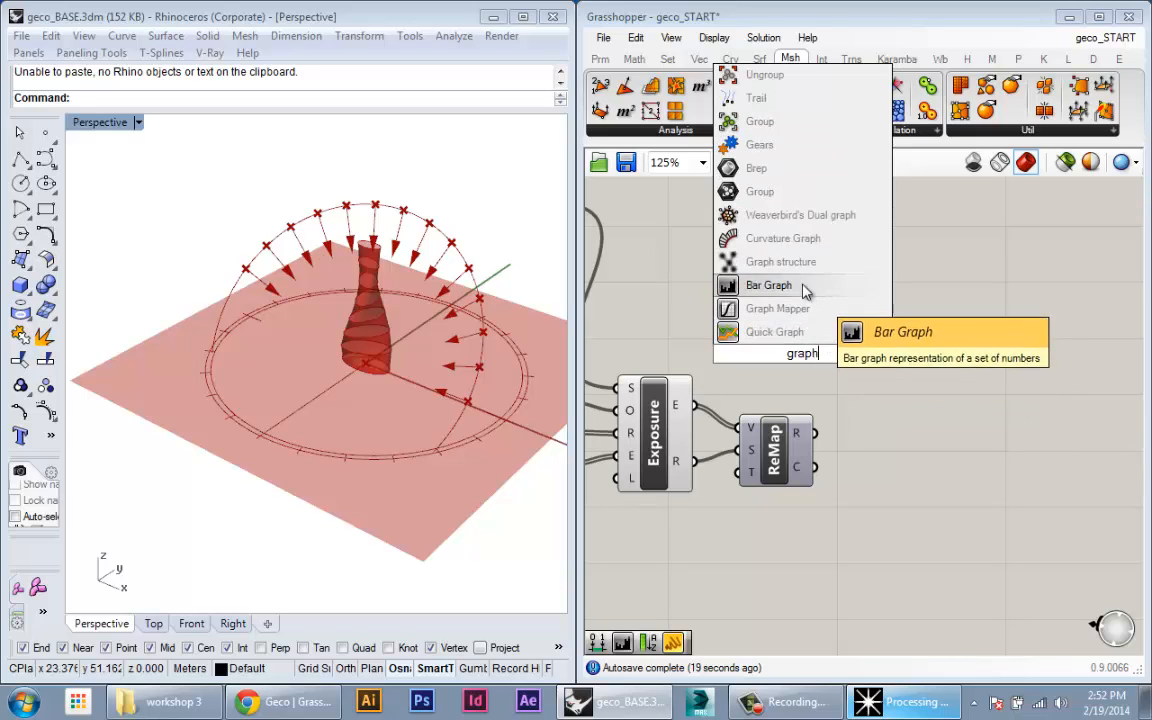
Add a Bar Graph fed by the ReMap R output, showing most values near 1.0.
click(768, 284)
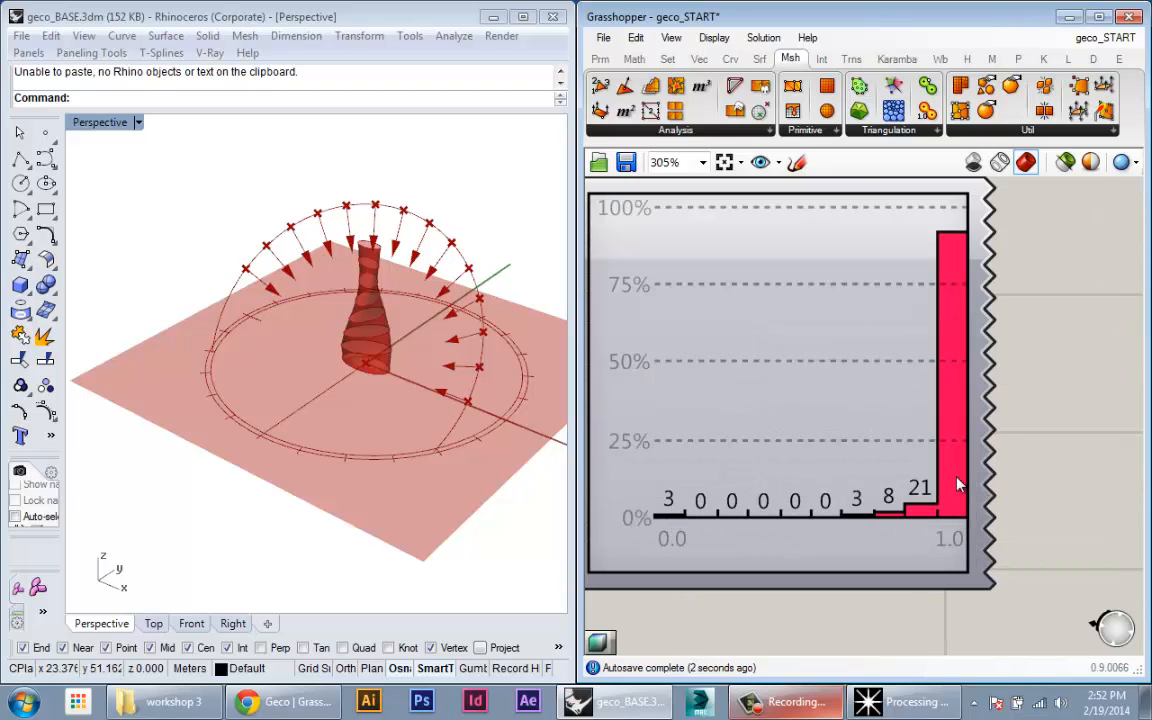
mouse_move(376, 364)
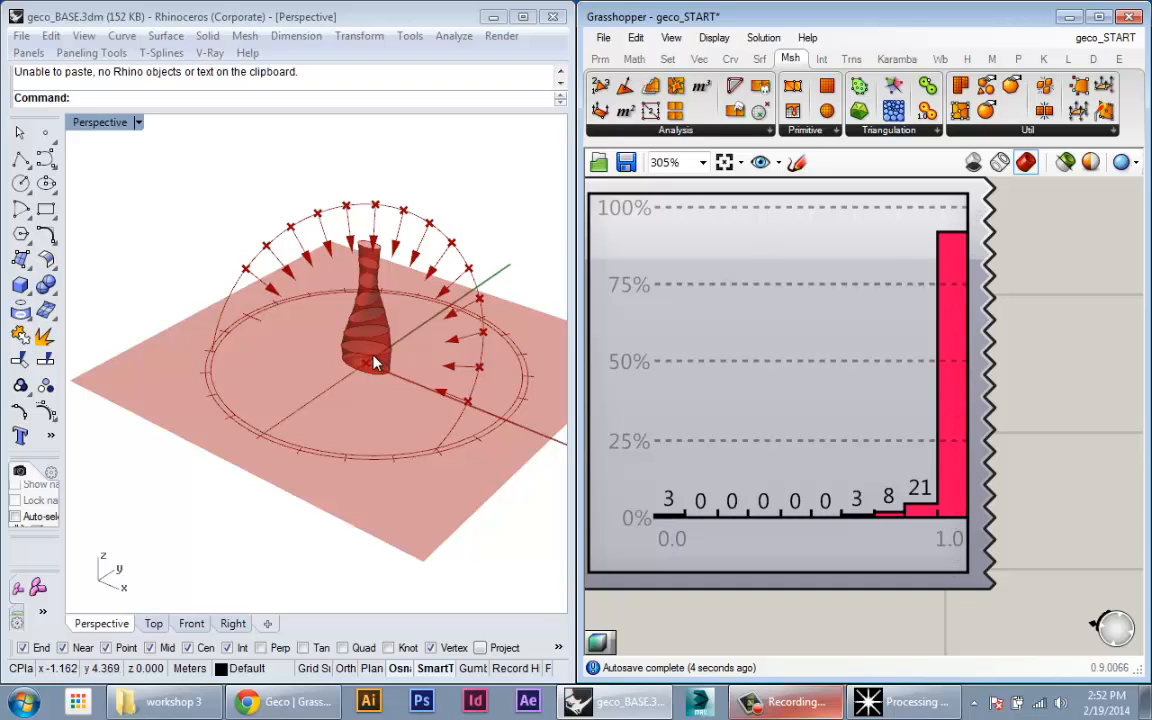
mouse_move(240, 328)
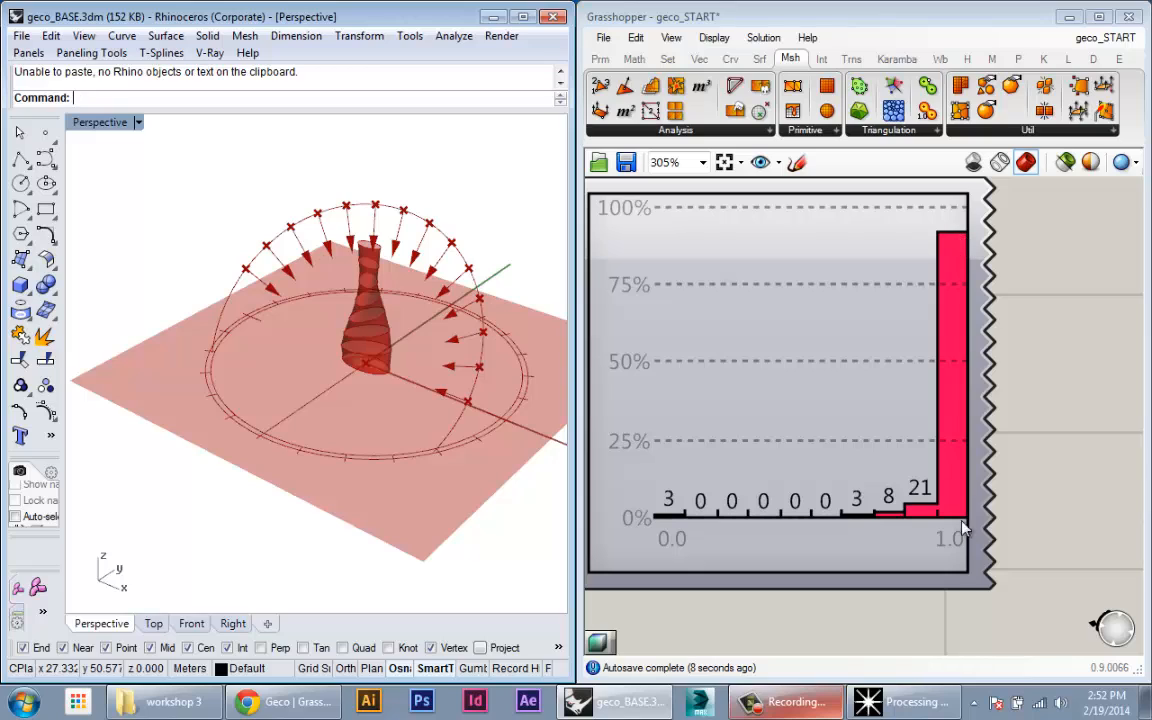
mouse_move(904, 250)
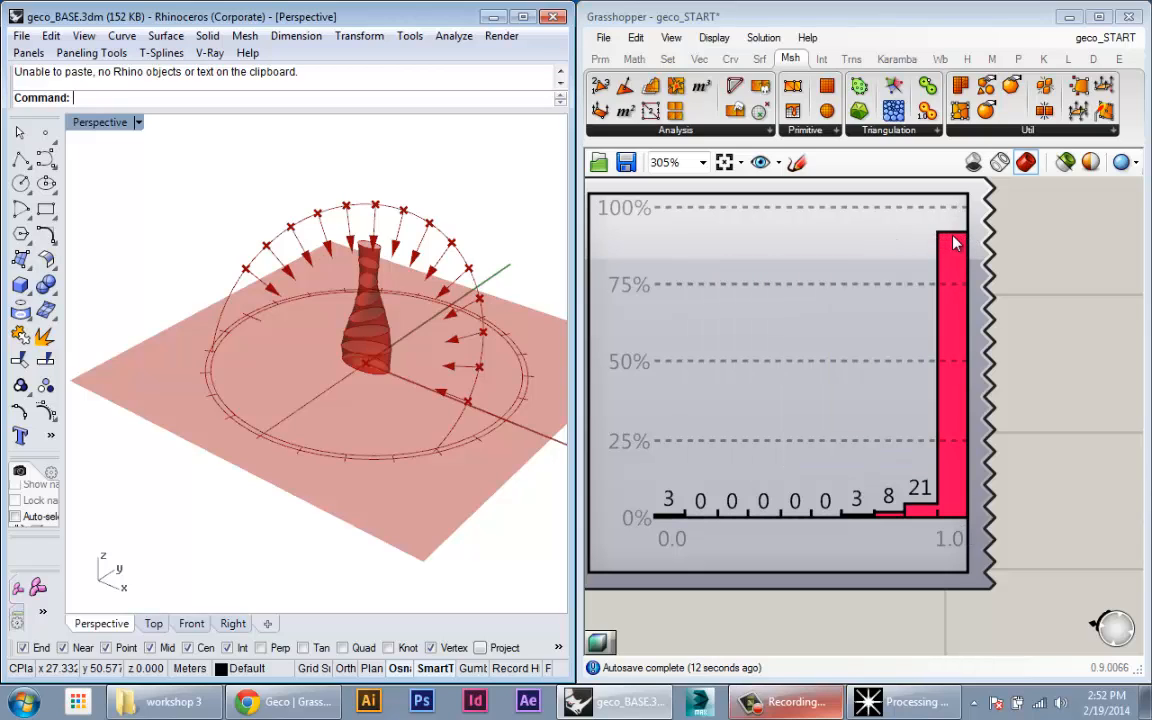
mouse_move(930, 524)
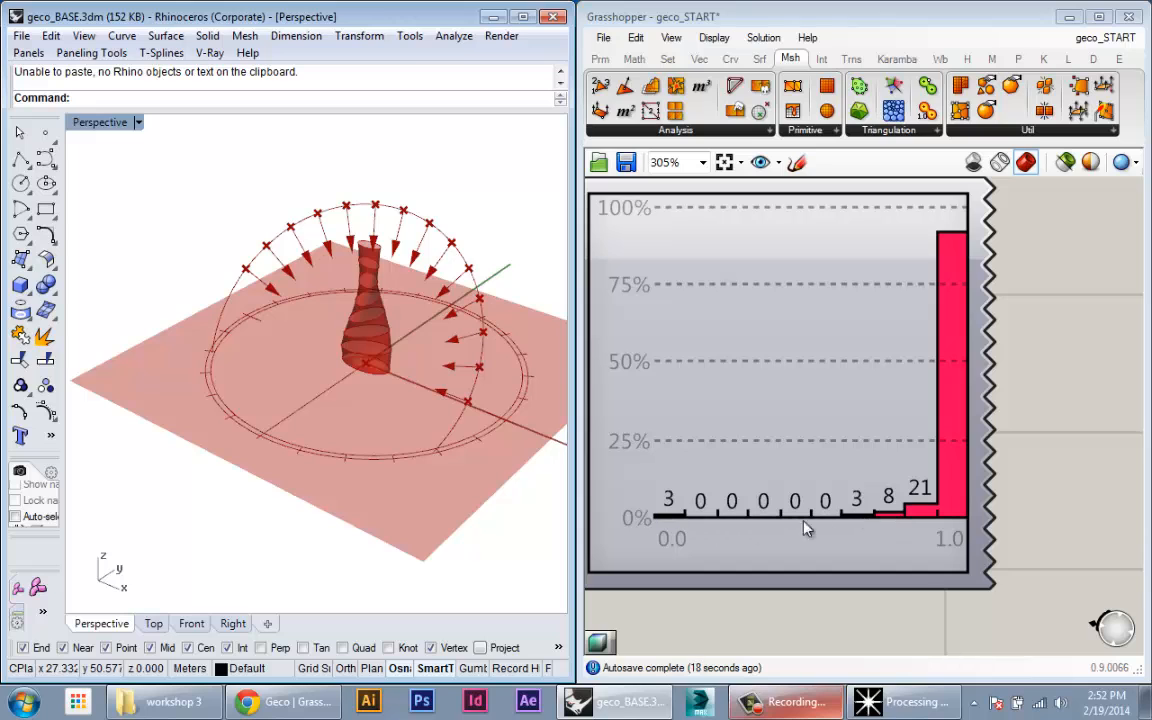
scroll(down, 3)
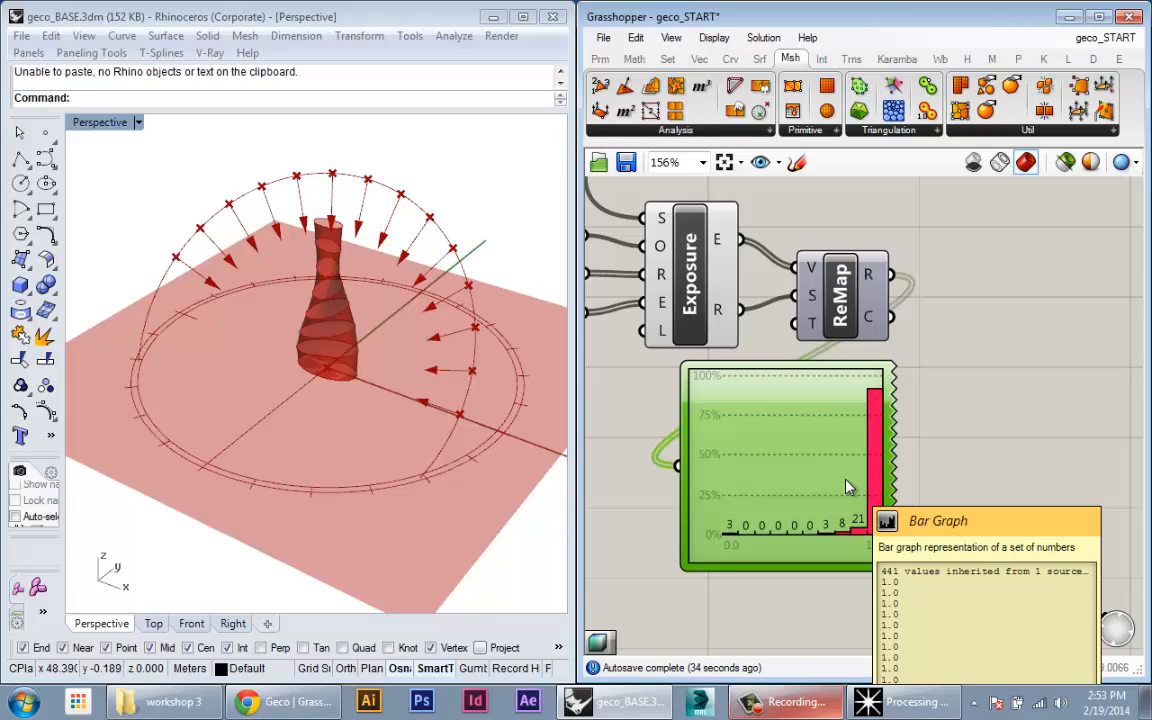
mouse_move(948, 492)
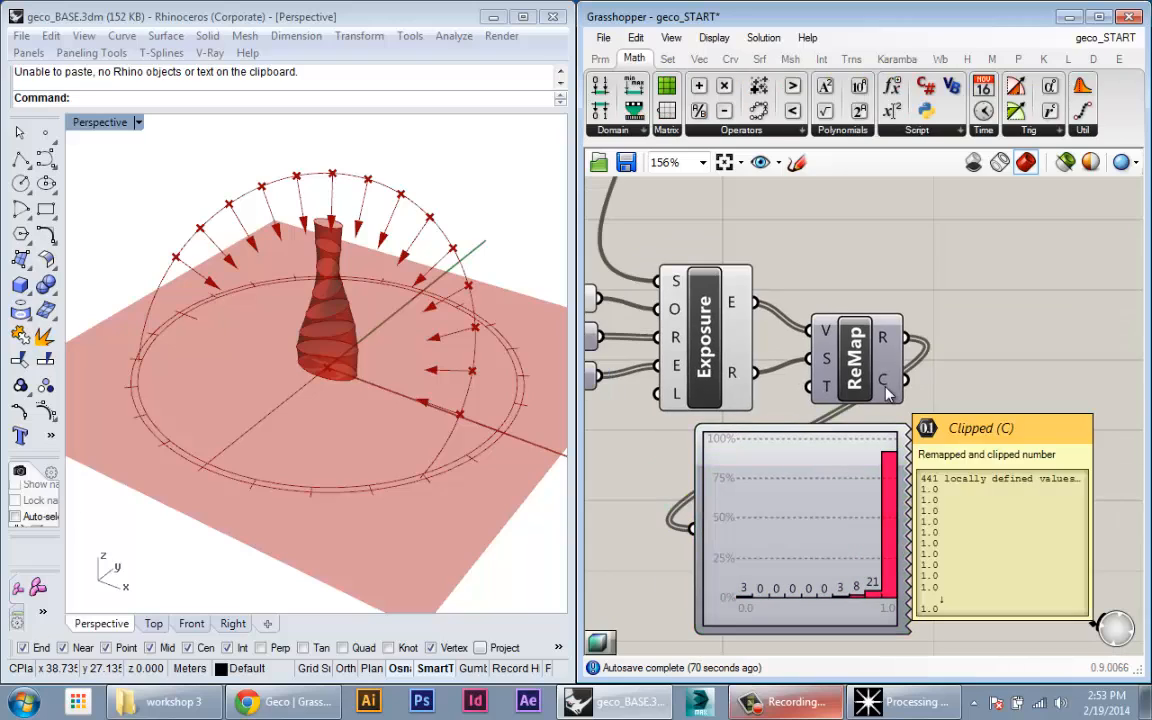
mouse_move(888, 370)
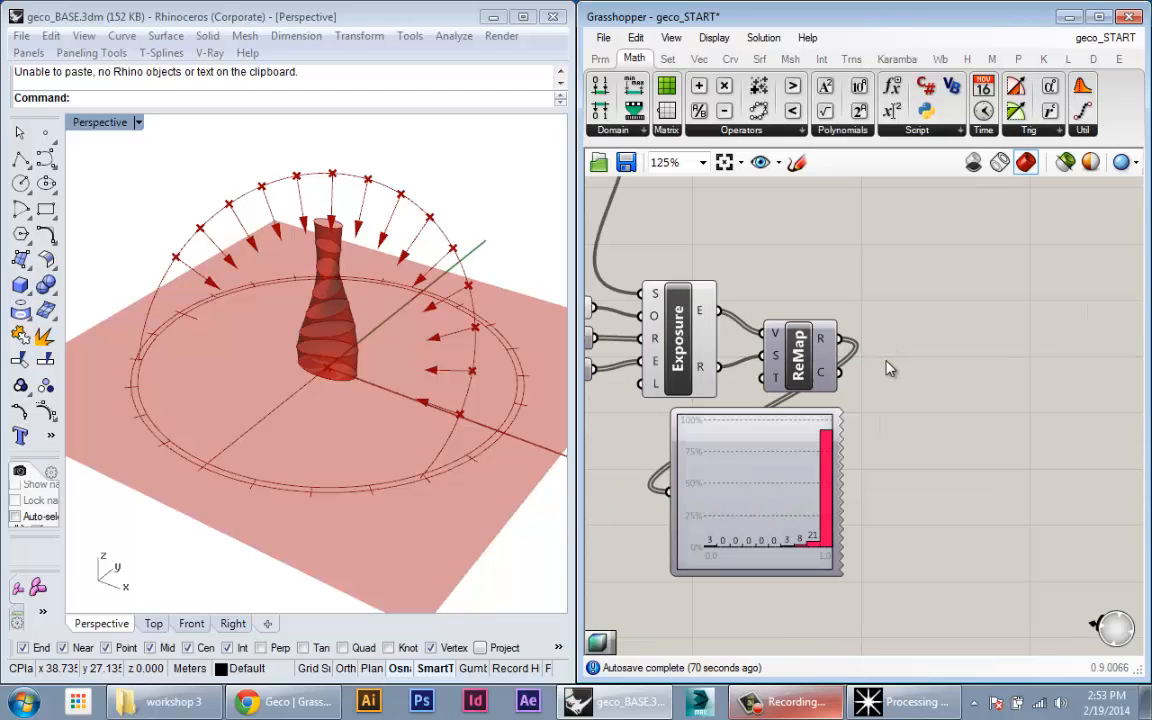
mouse_move(904, 448)
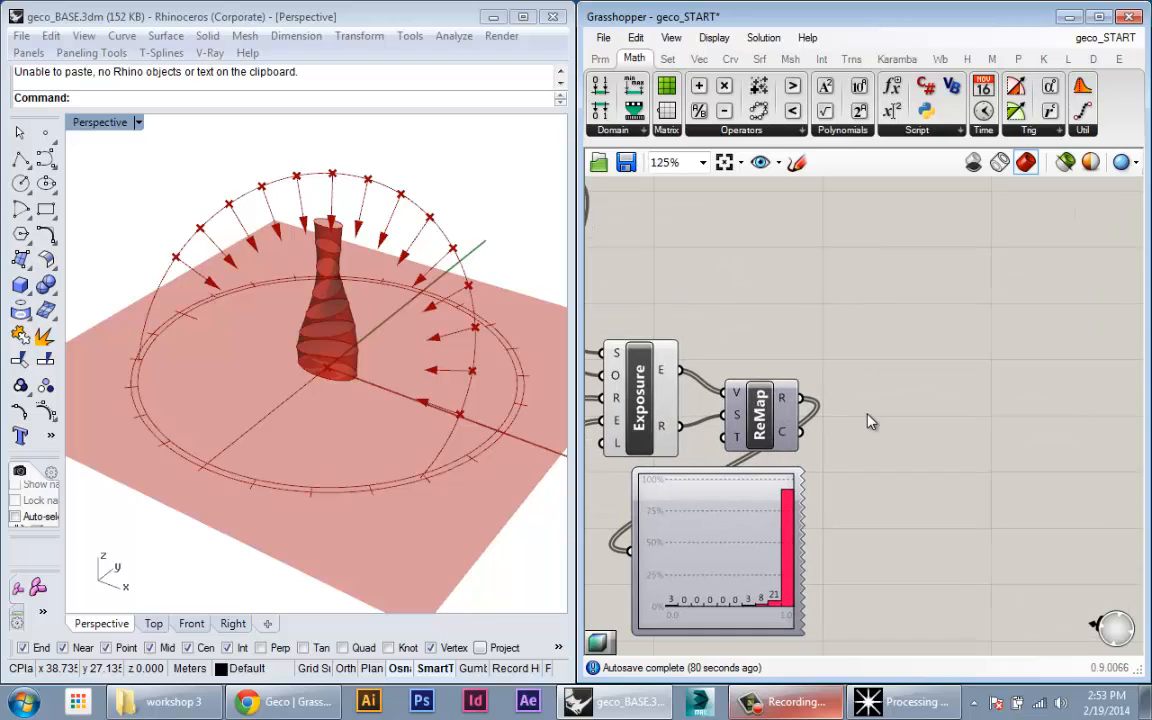
Search 'hsl' and place a Colour HSL component beside ReMap.
double_click(868, 412)
text(hS)
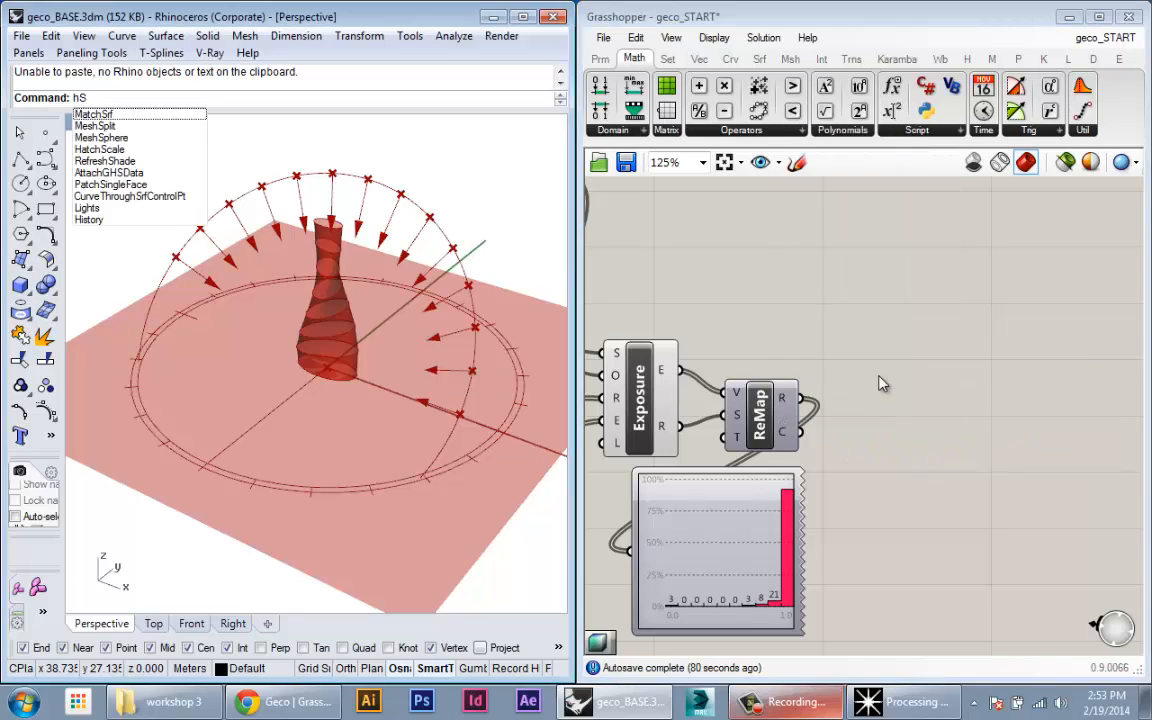
text(hsl)
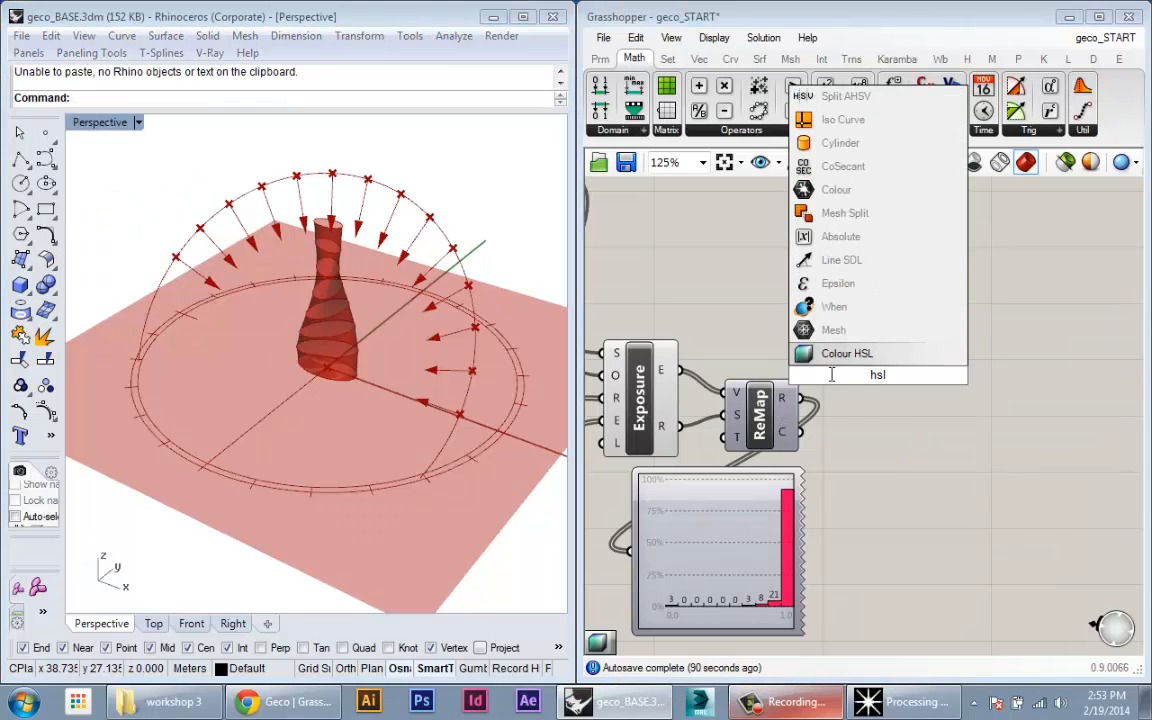
mouse_move(846, 352)
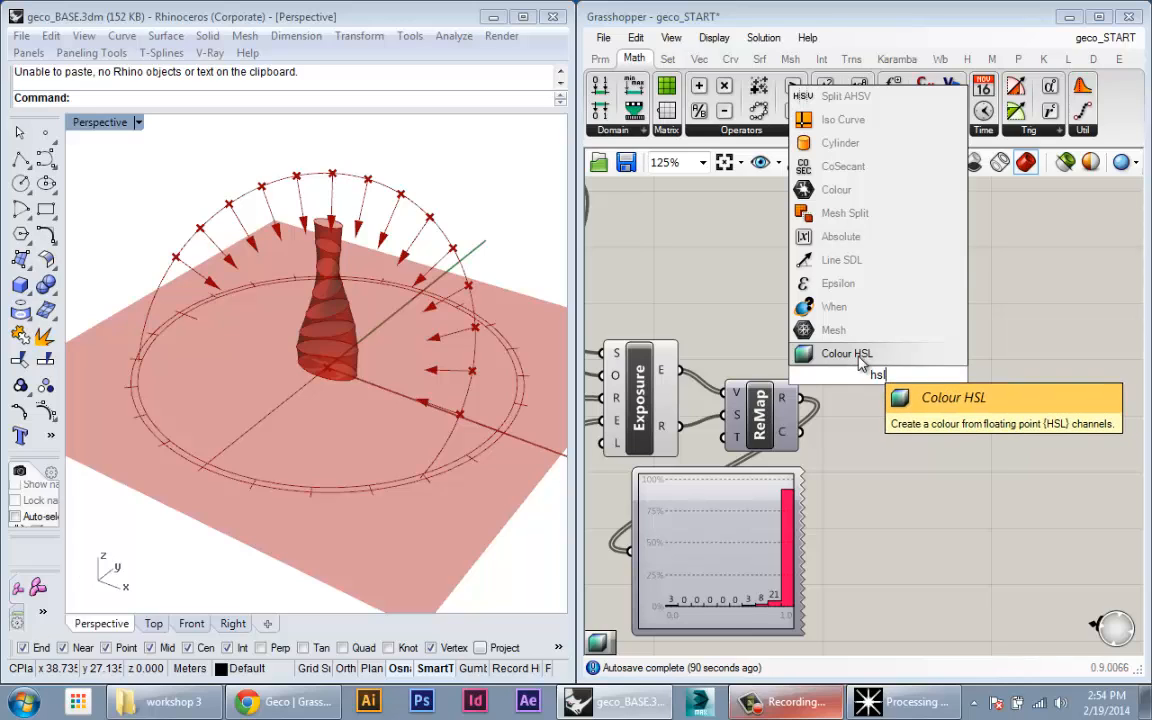
click(848, 352)
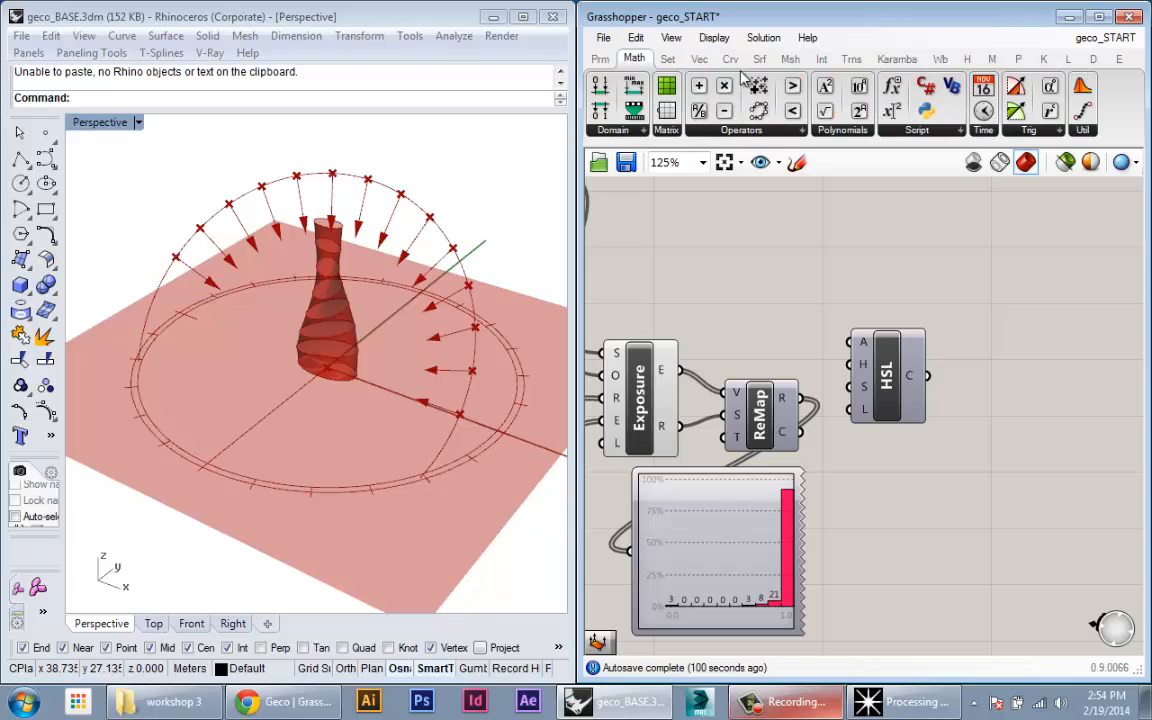
Browse the Vec > Colour panel of available colour components.
click(700, 58)
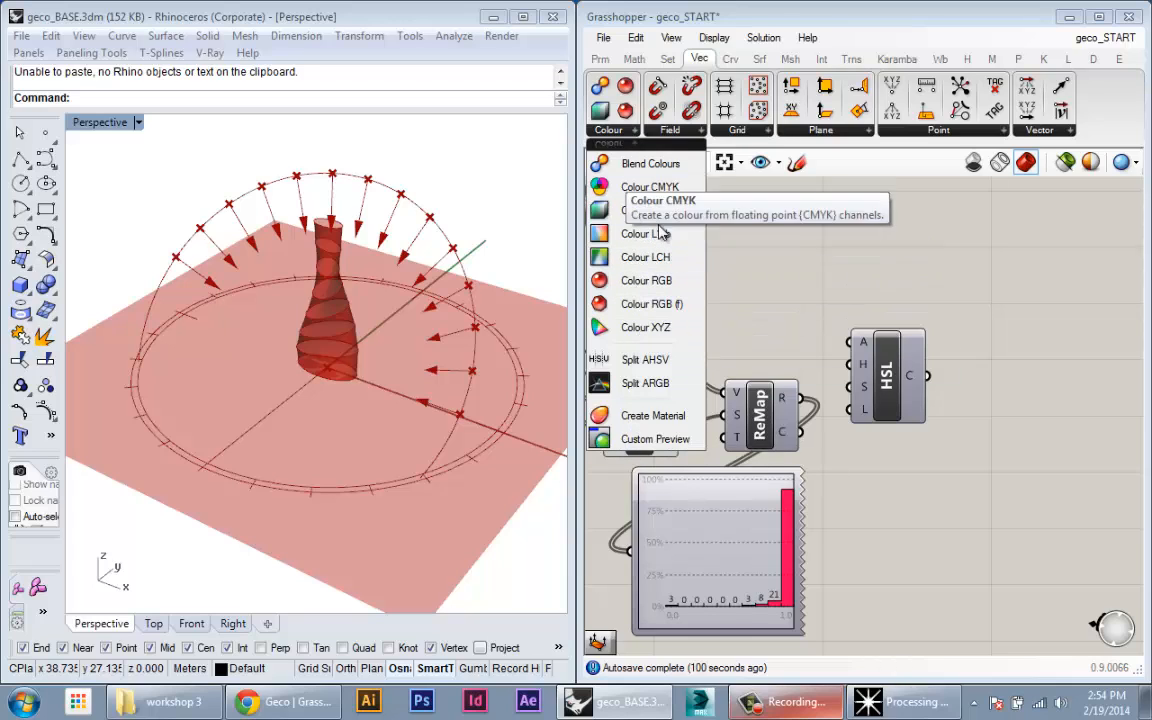
mouse_move(670, 164)
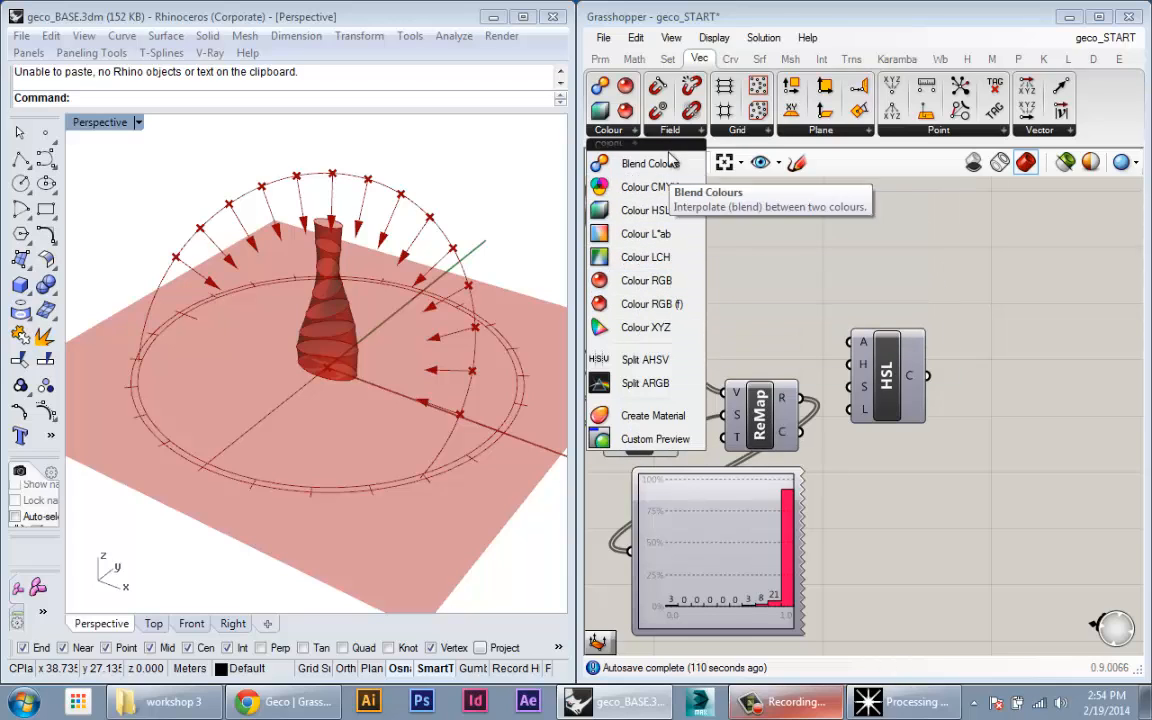
mouse_move(990, 428)
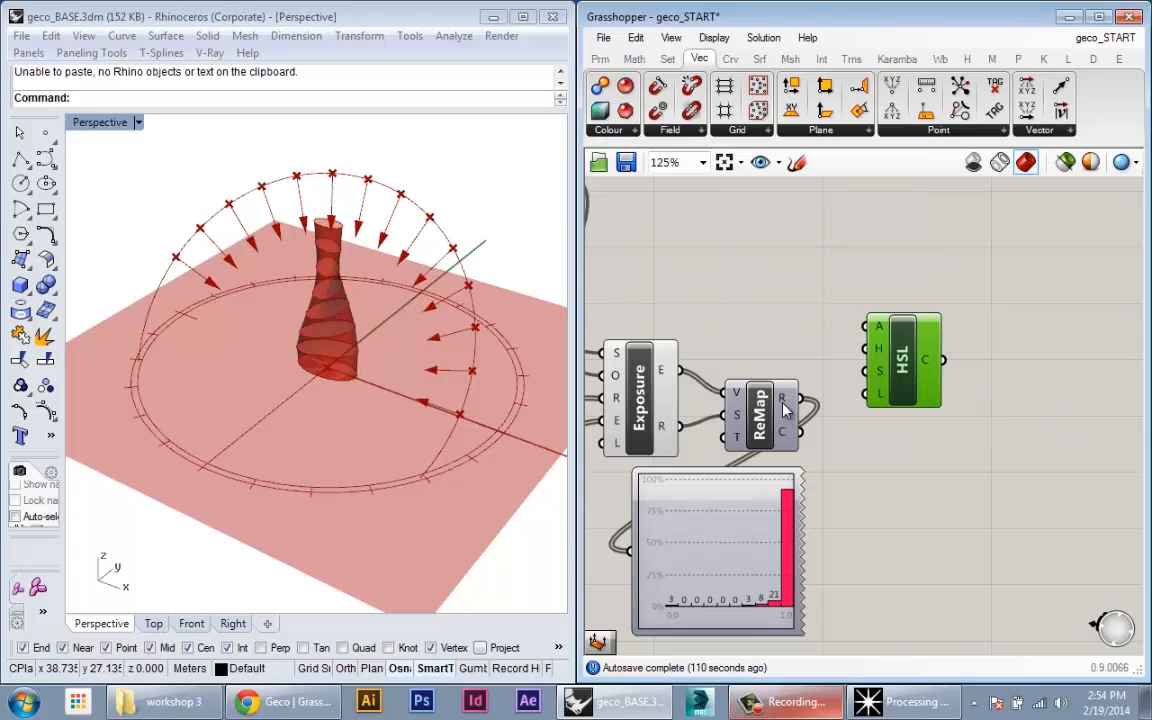
mouse_move(784, 398)
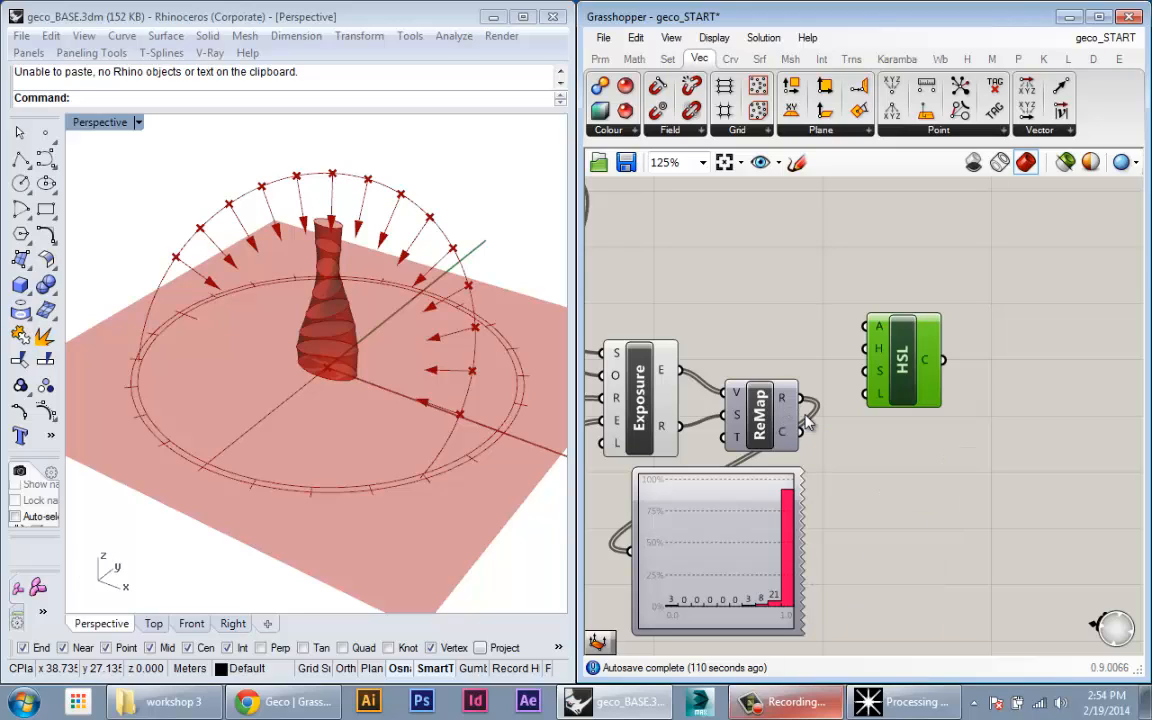
mouse_move(790, 400)
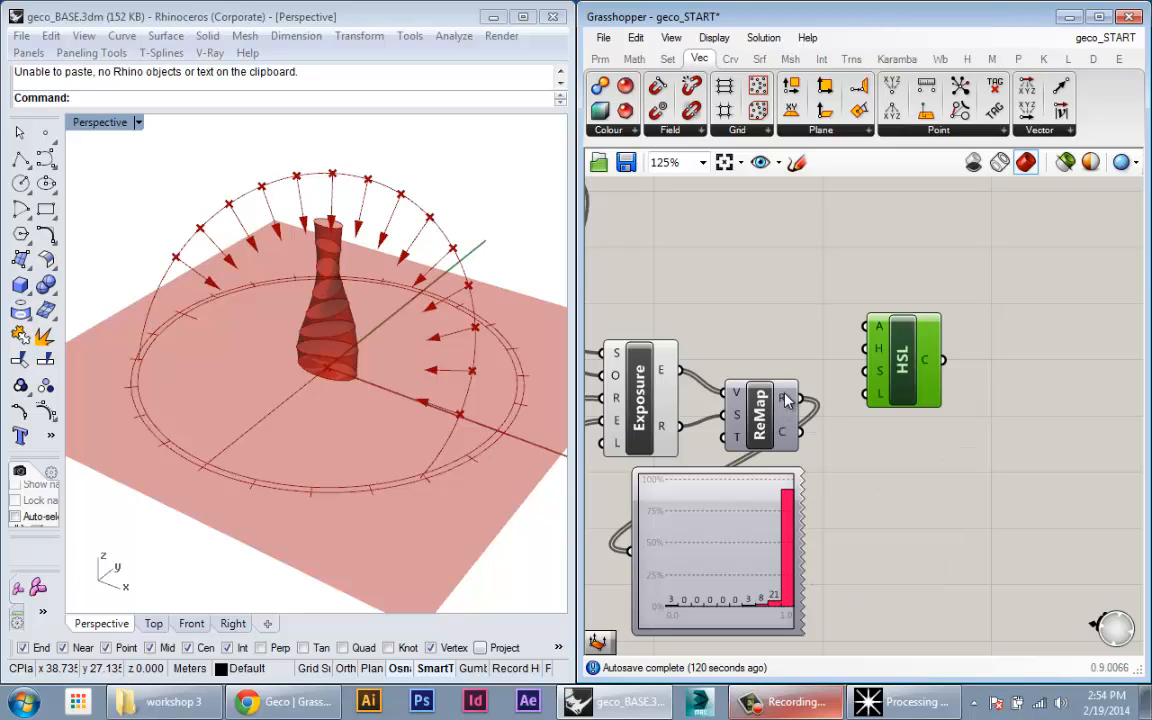
mouse_move(880, 396)
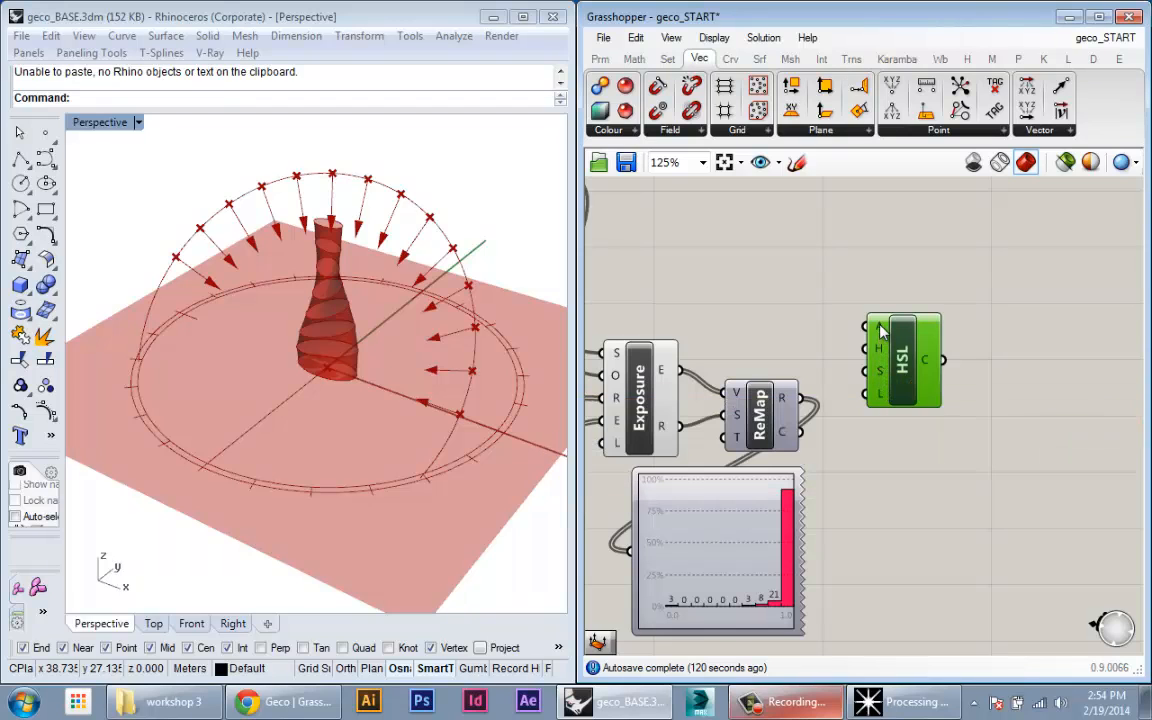
mouse_move(880, 396)
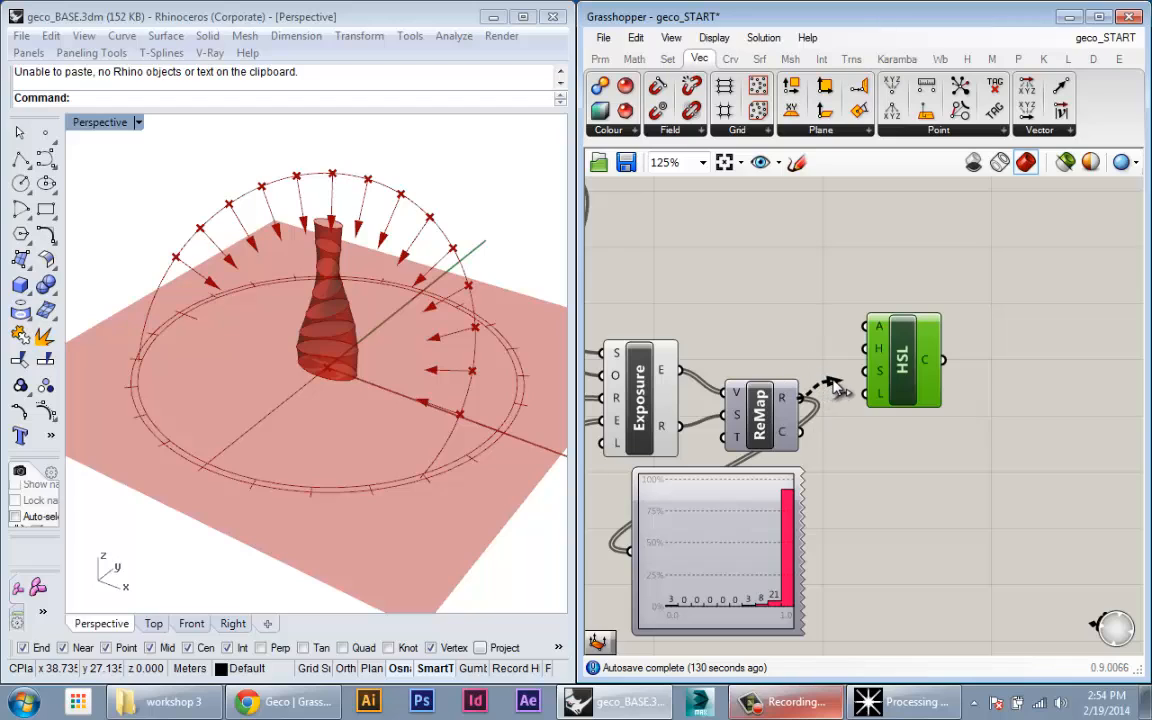
mouse_move(868, 394)
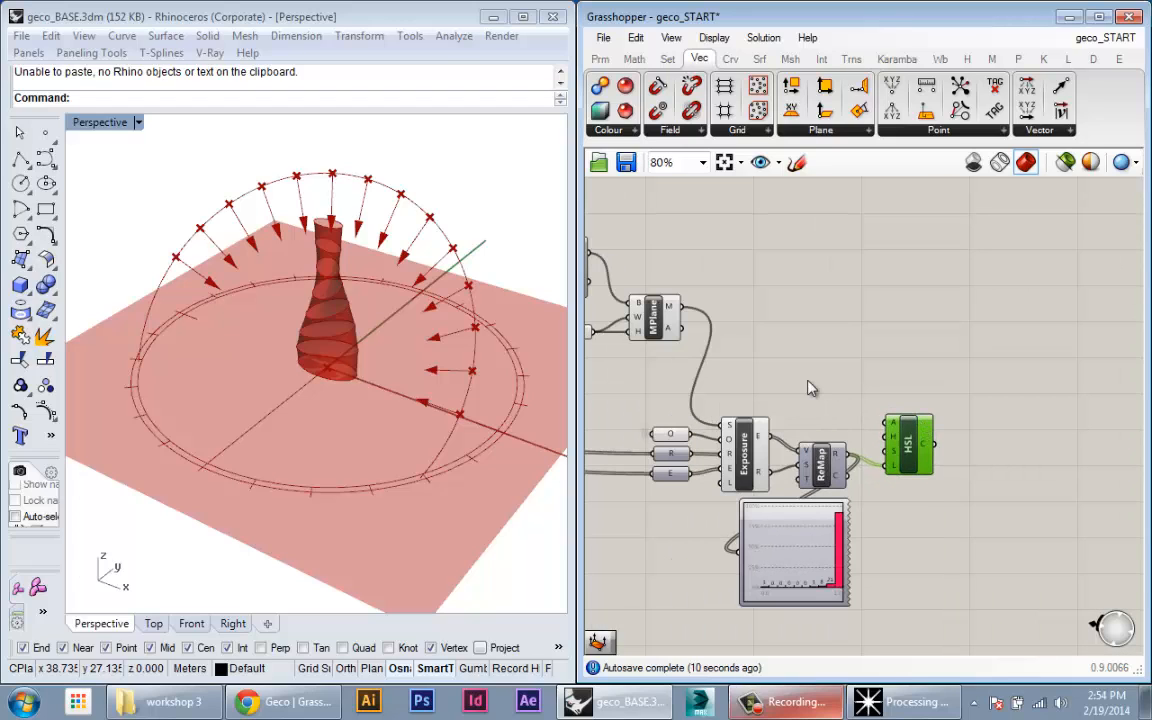
mouse_move(810, 338)
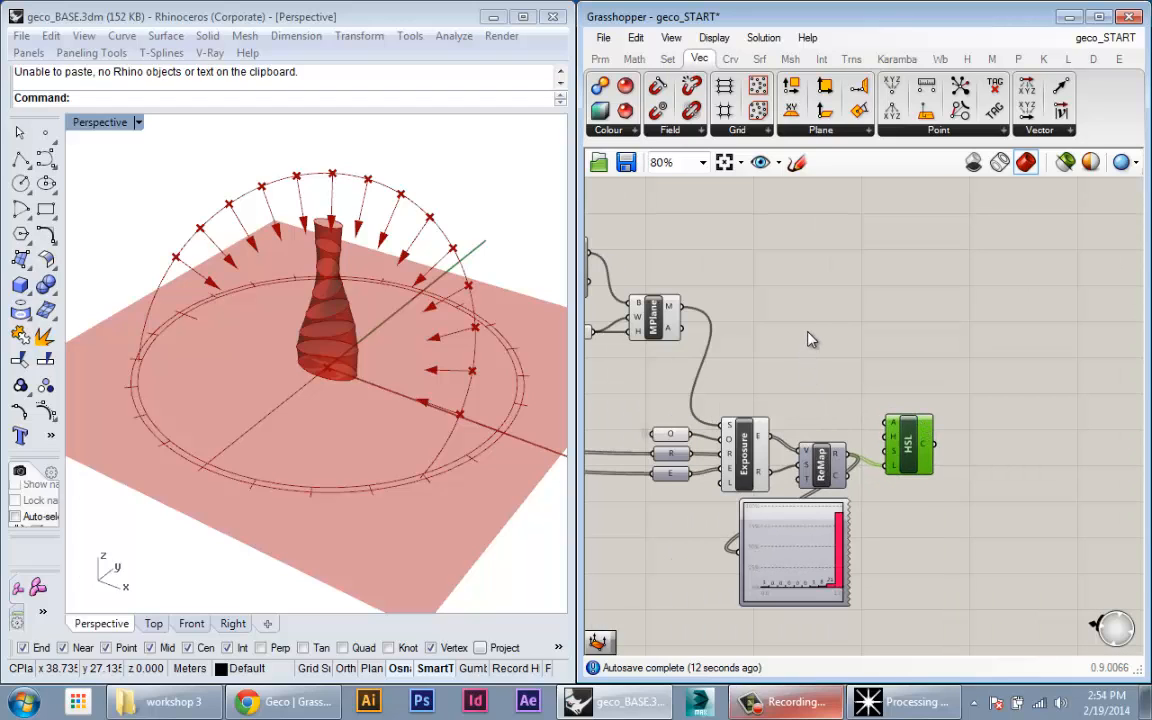
mouse_move(848, 370)
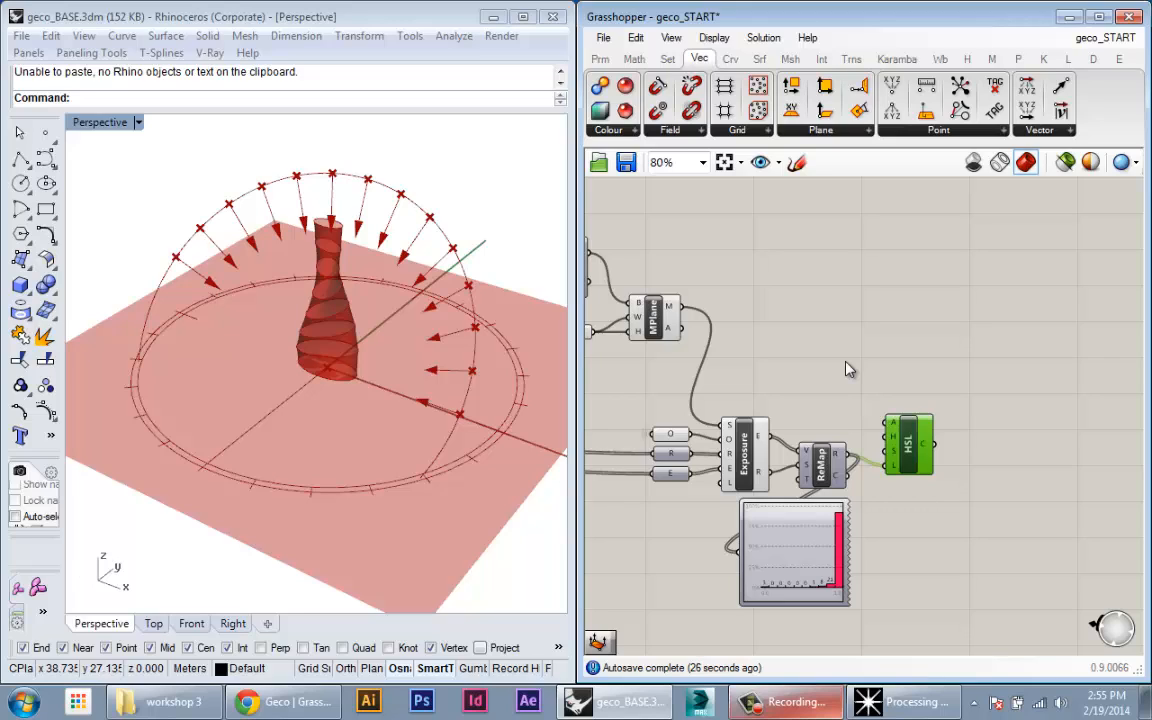
mouse_move(834, 420)
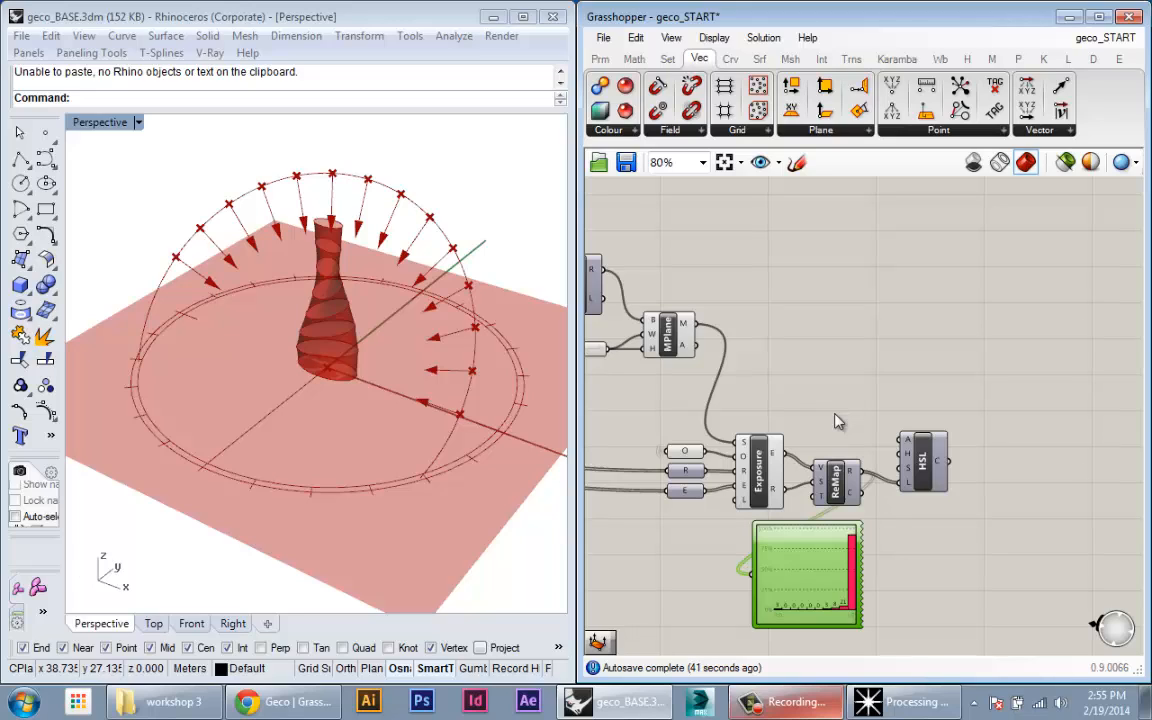
mouse_move(884, 410)
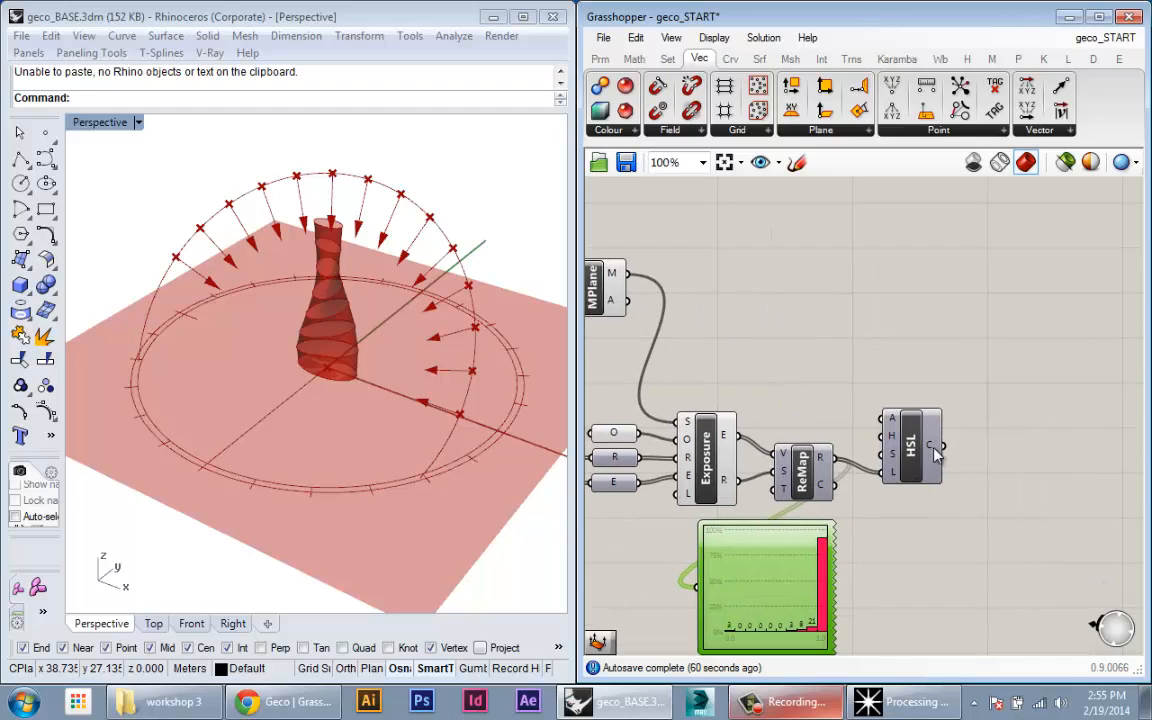
mouse_move(930, 444)
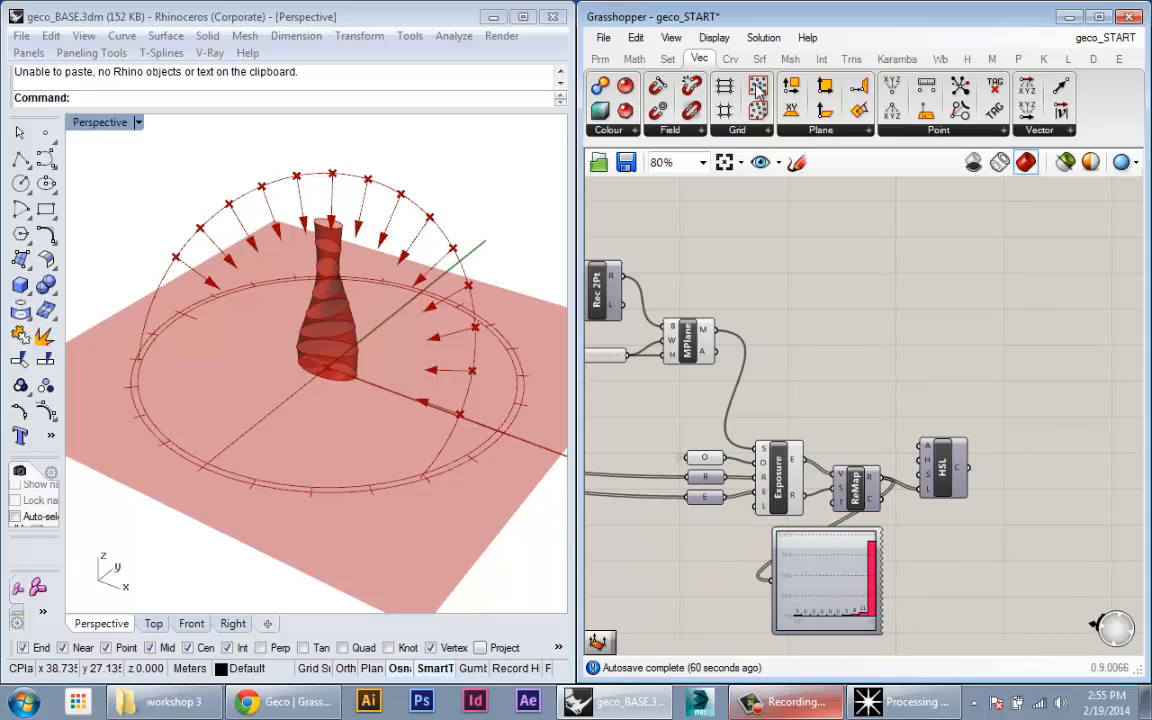
Browse the Mesh tab's Analysis dropdown to find Deconstruct Mesh.
click(790, 58)
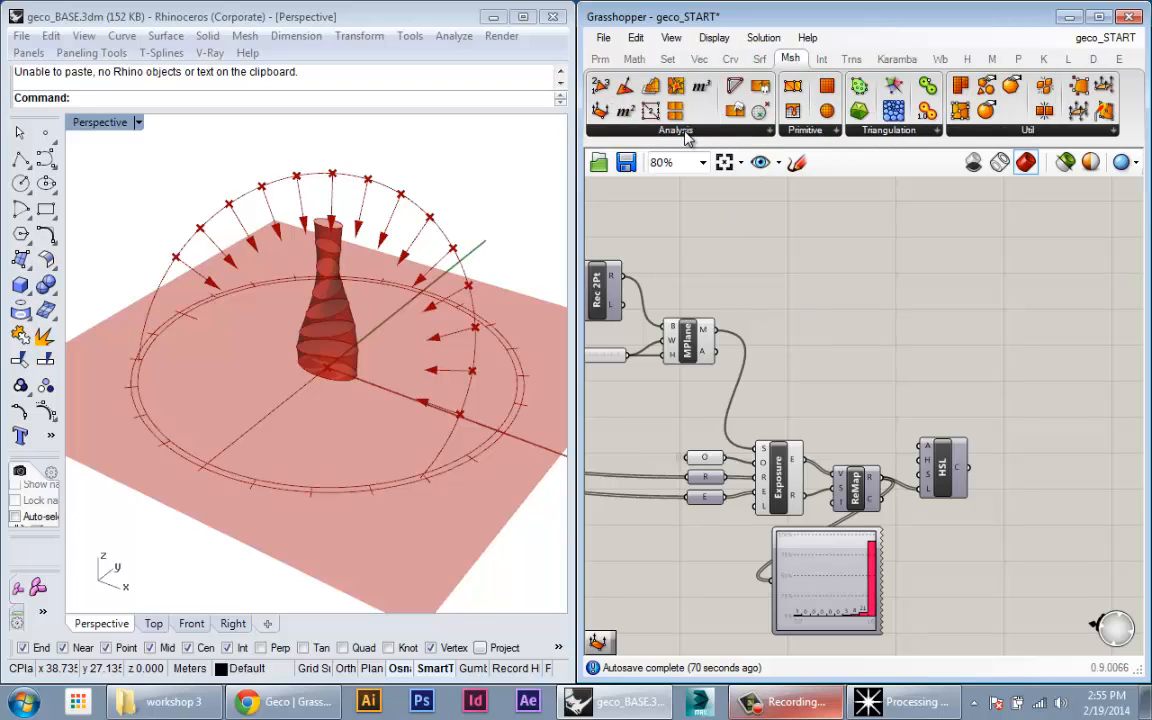
click(676, 142)
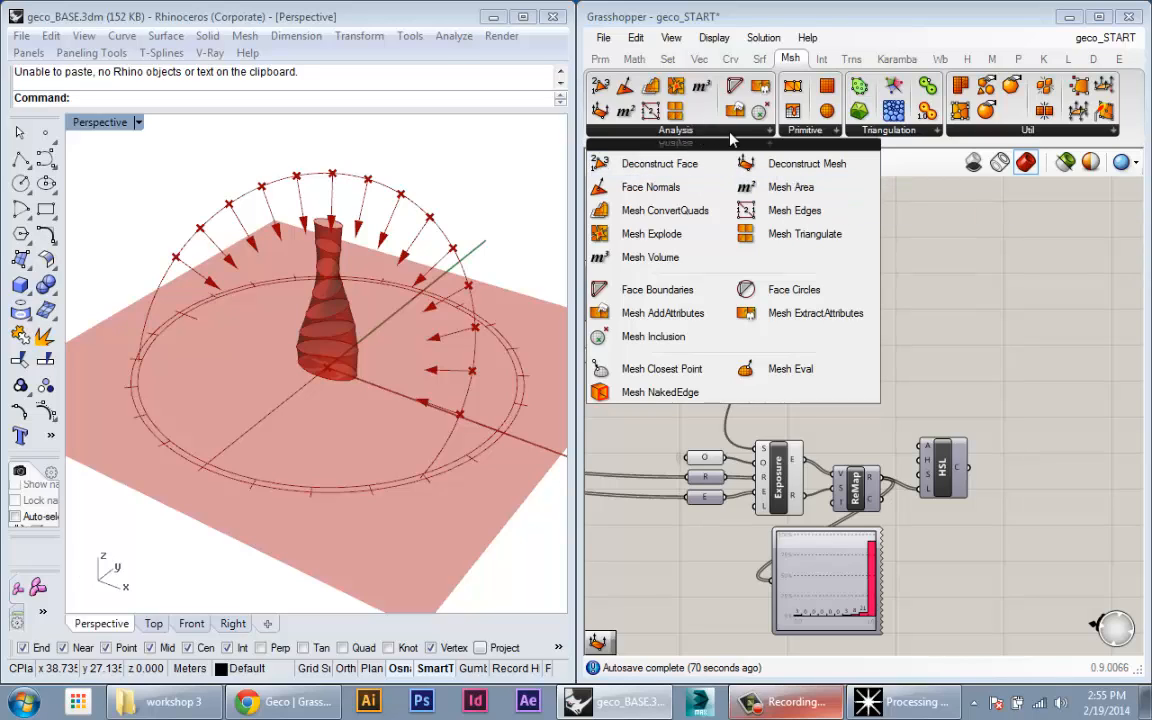
mouse_move(806, 164)
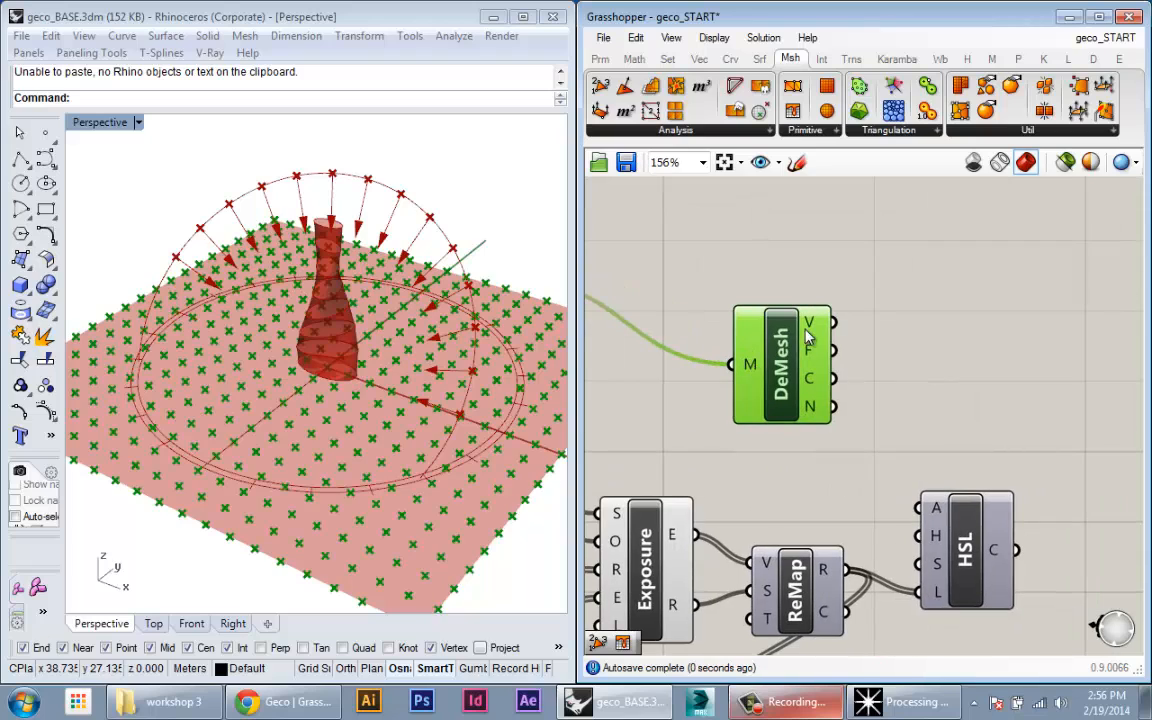
mouse_move(808, 348)
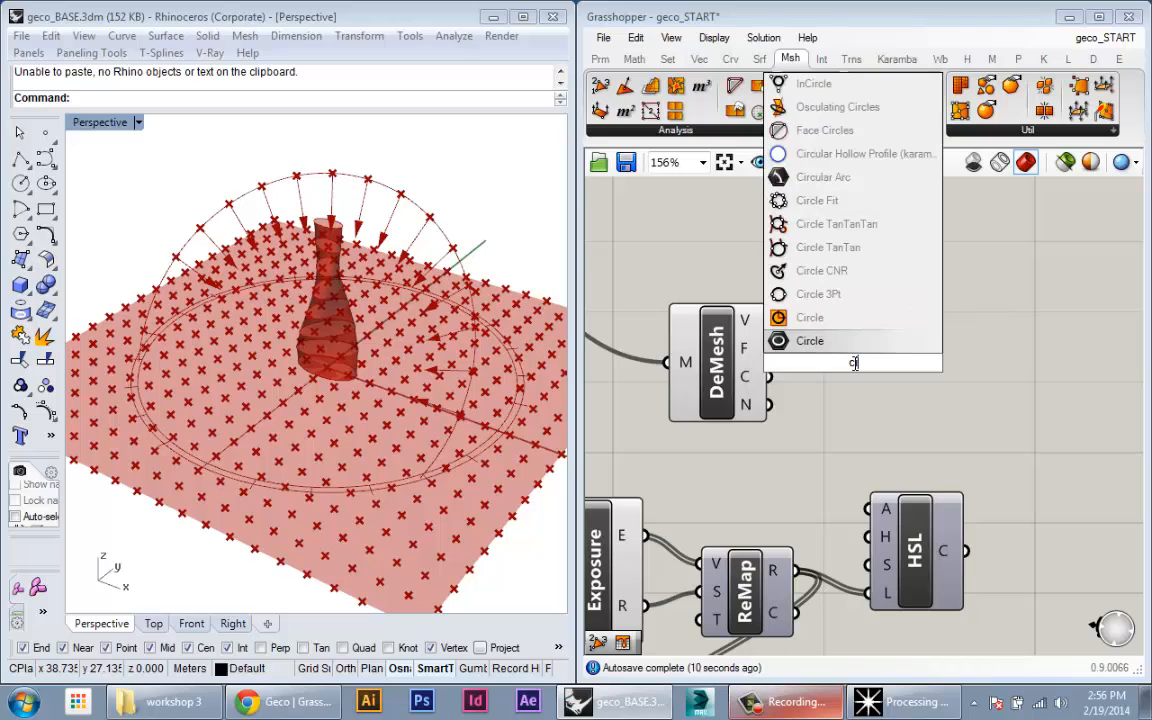
Add Construct Mesh, adjust its colour input's data structure and feed it the HSL colours.
text(onstru)
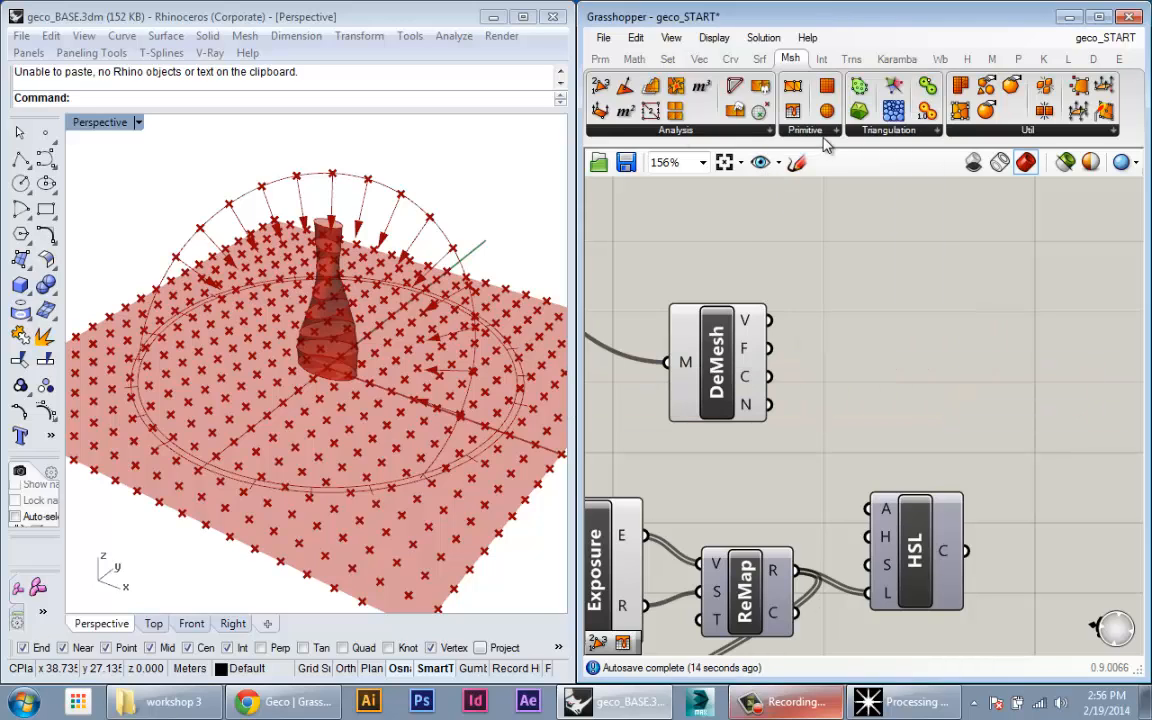
mouse_move(870, 412)
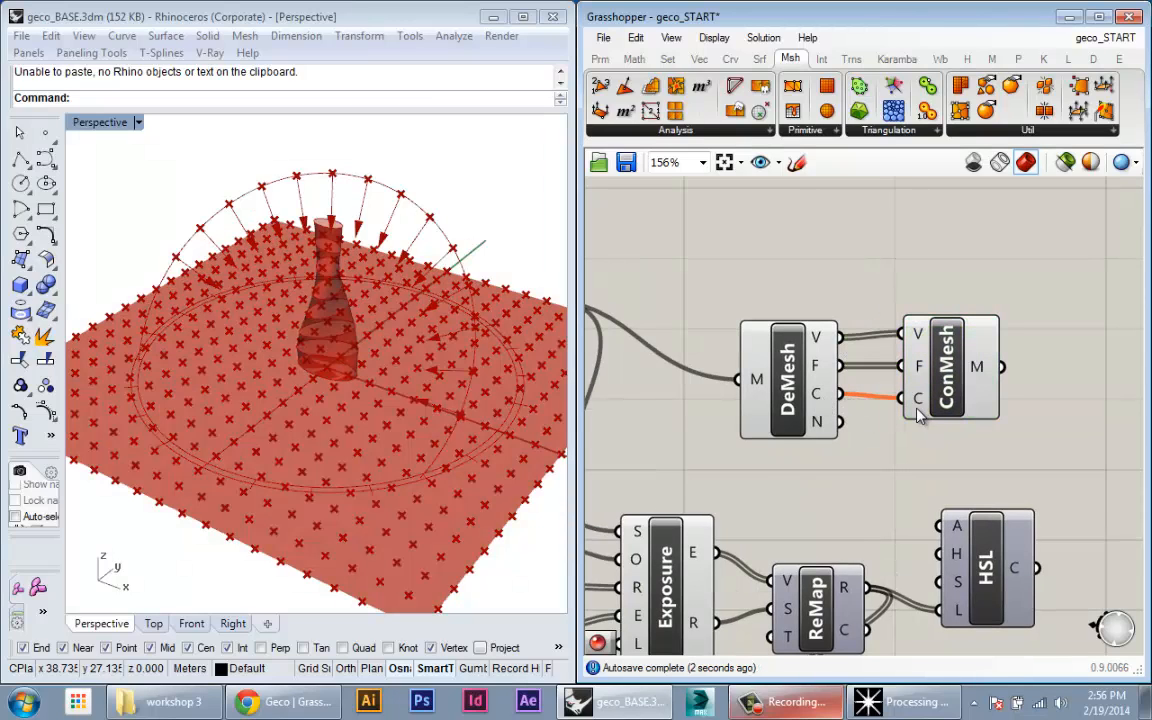
mouse_move(818, 392)
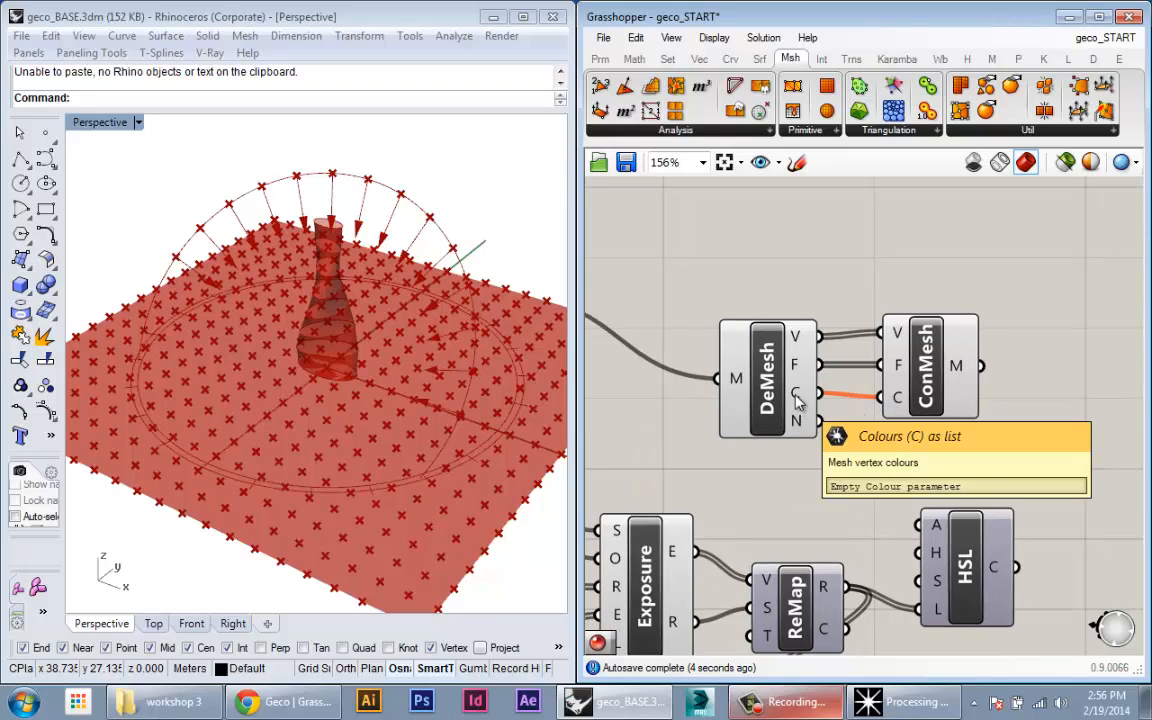
right_click(896, 396)
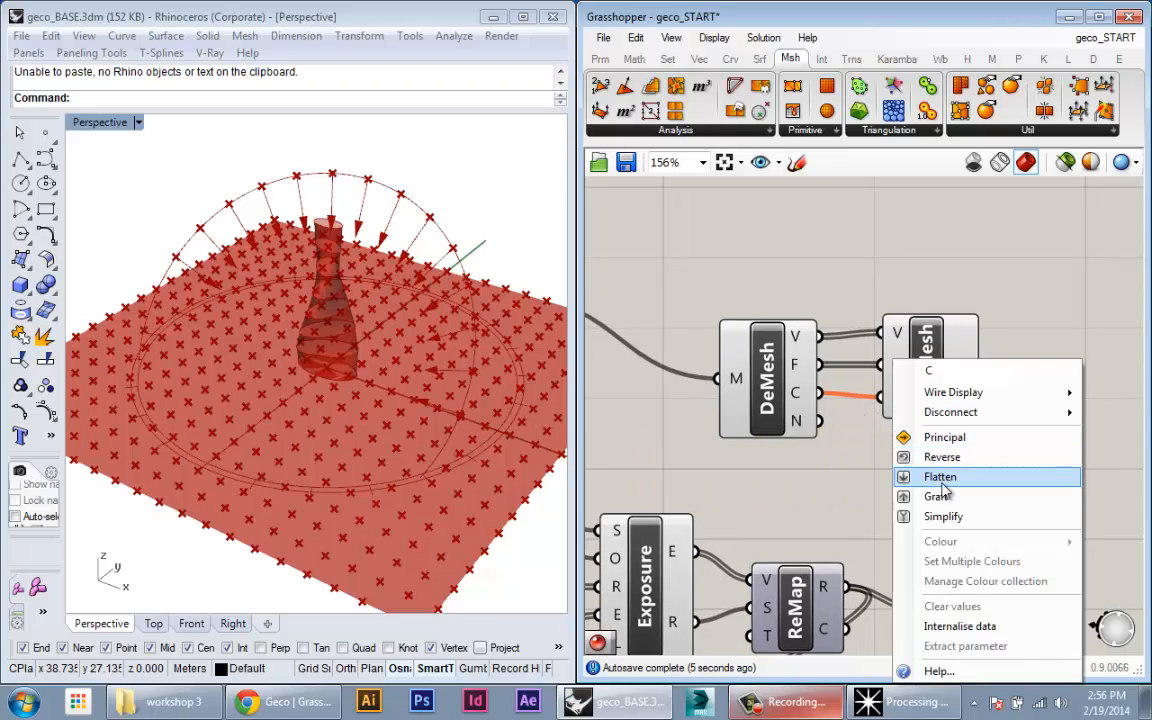
click(940, 476)
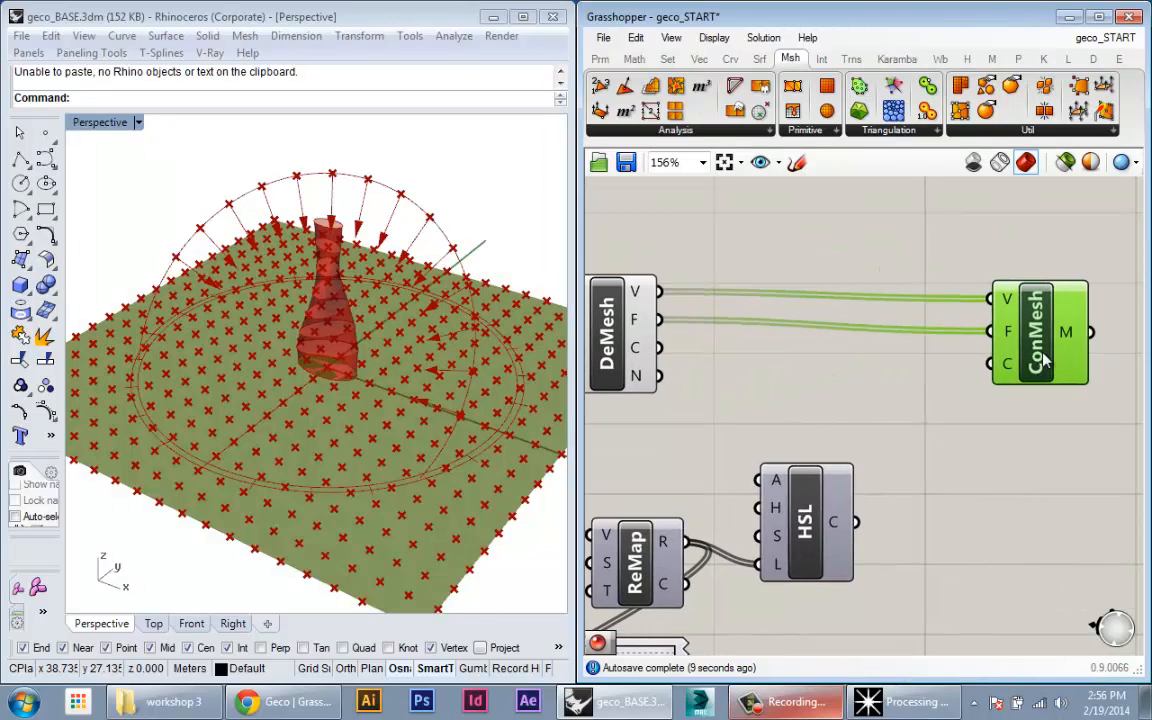
drag(1040, 332, 1050, 322)
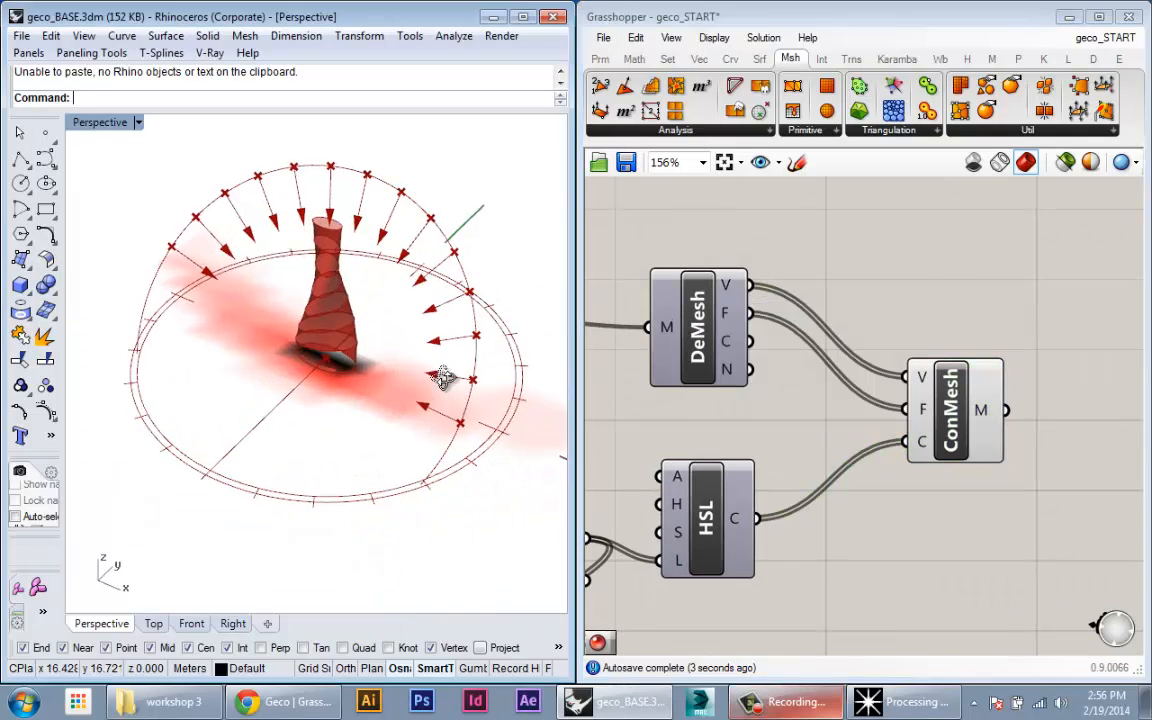
drag(444, 378, 448, 452)
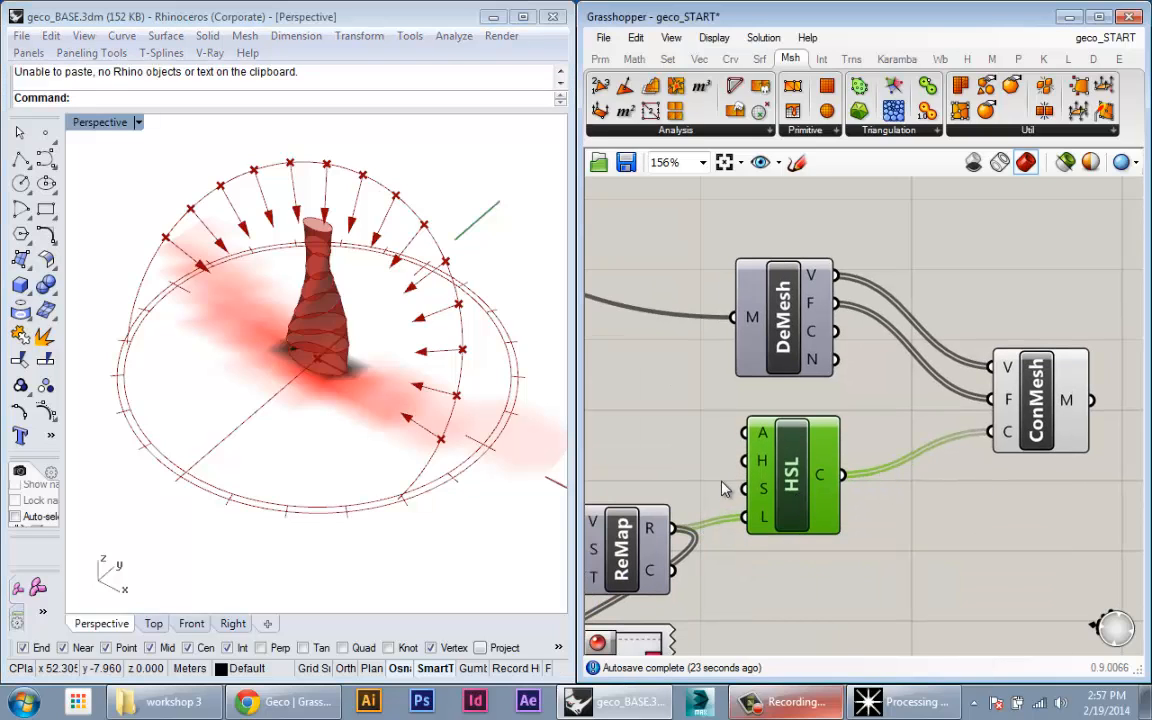
mouse_move(760, 500)
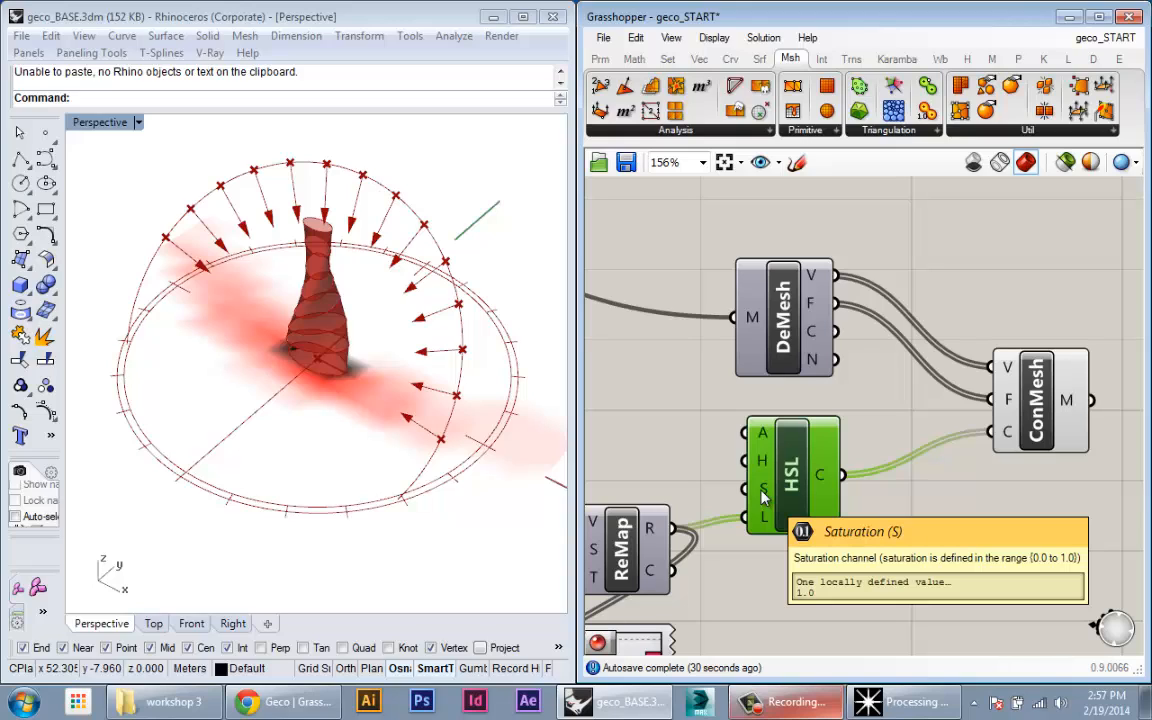
mouse_move(764, 460)
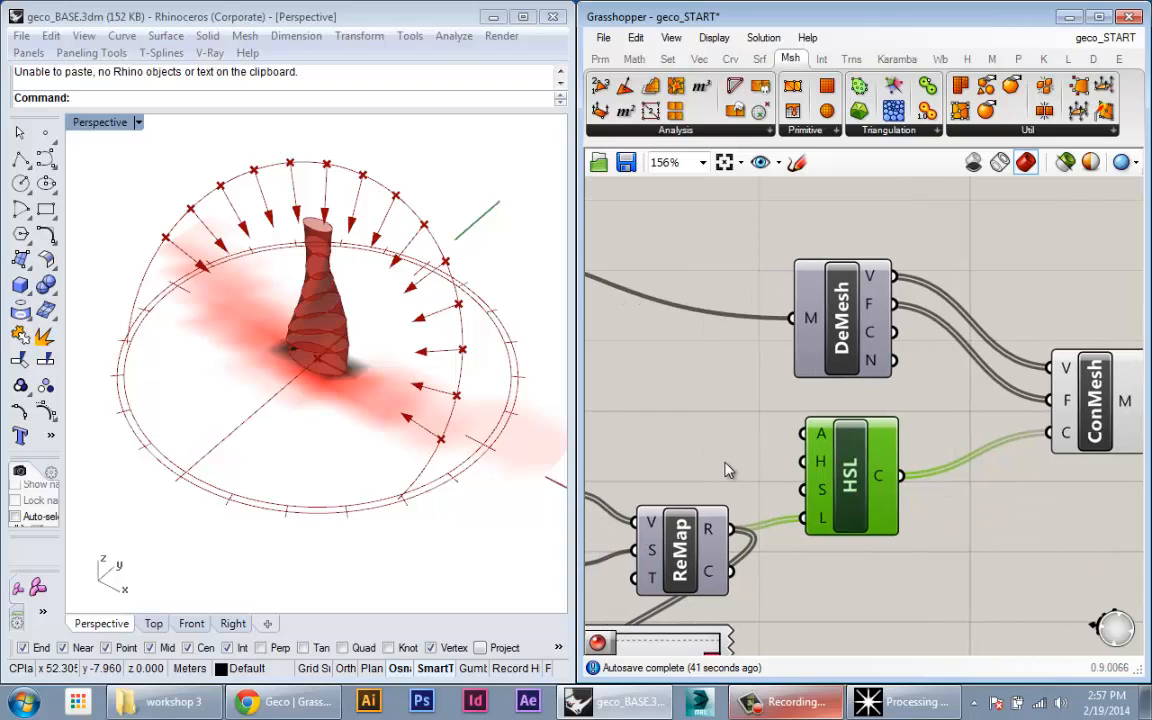
Add a value panel and edit it to feed the HSL Saturation input for greyscale shading.
double_click(724, 460)
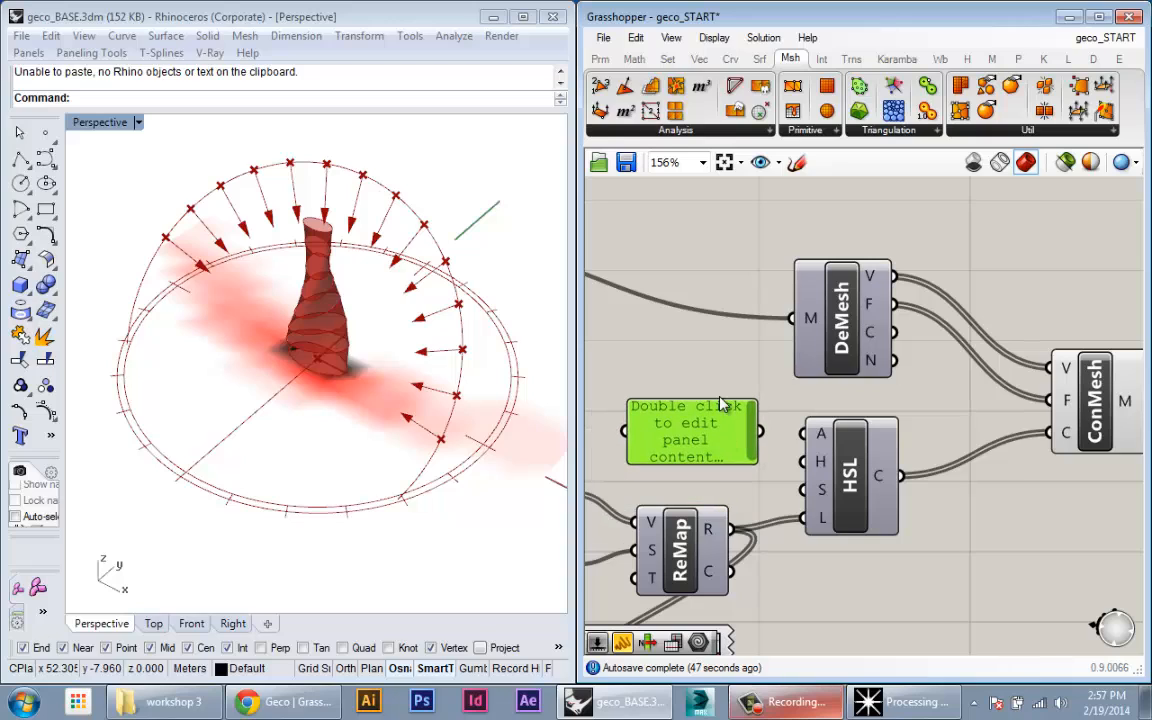
double_click(684, 432)
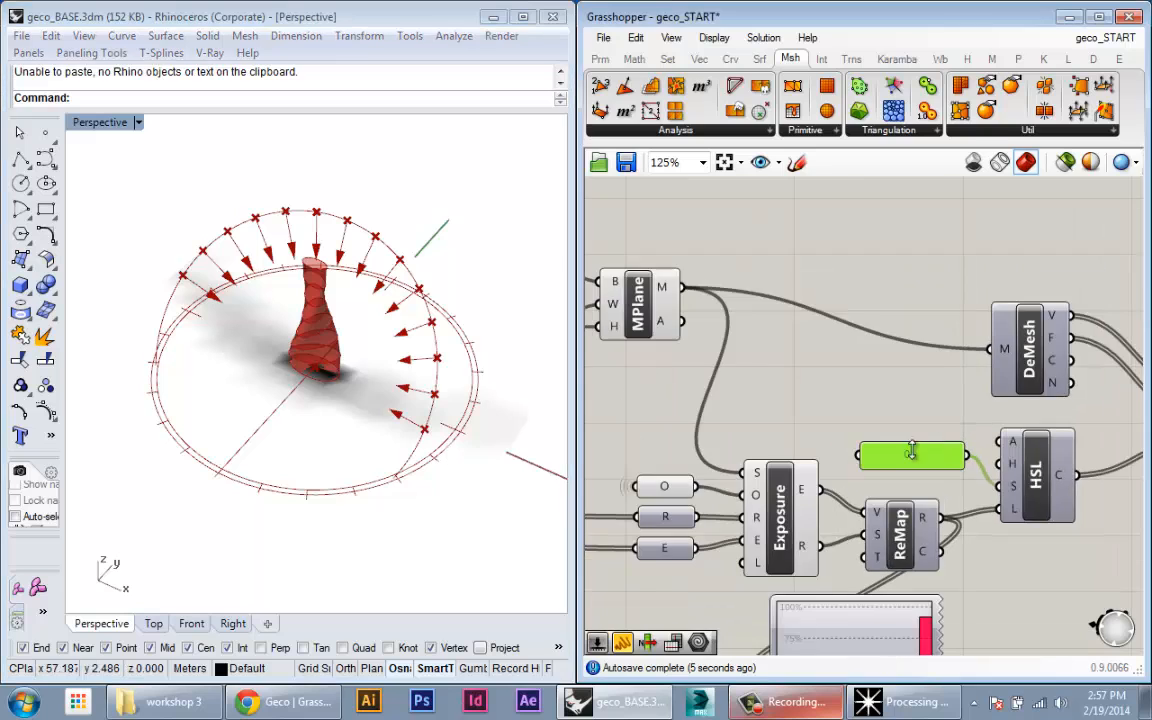
scroll(down, 3)
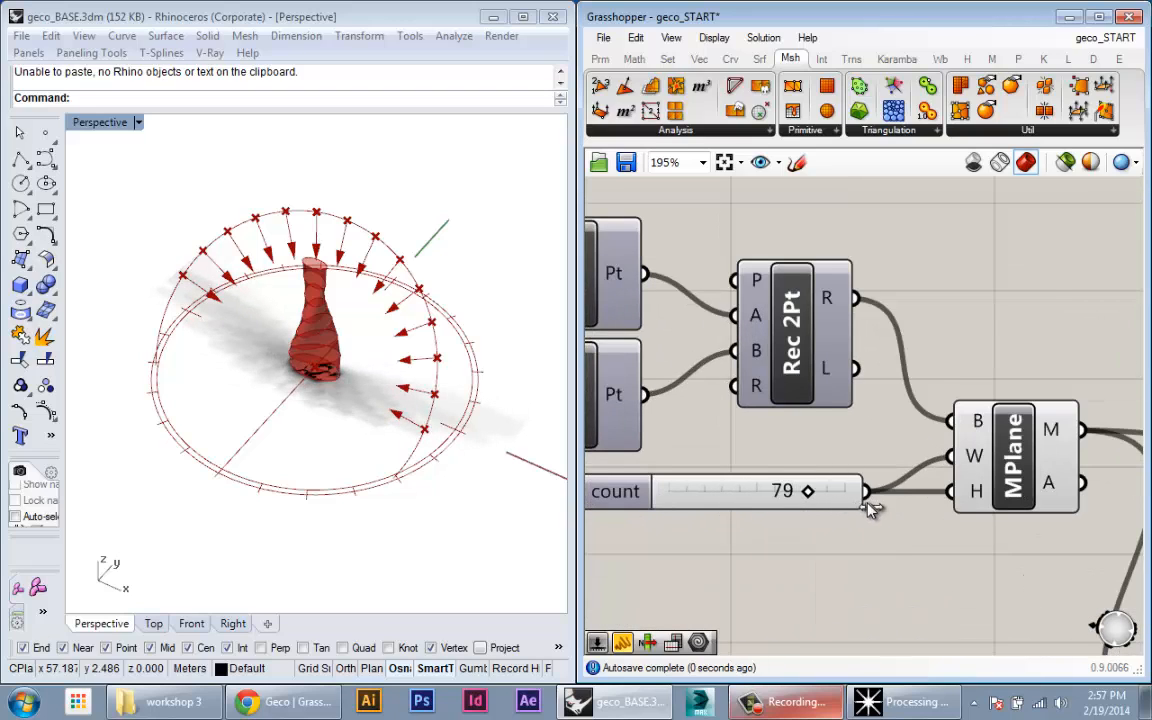
Raise the site mesh count slider from 79 to 100 and edit its range.
drag(808, 490, 844, 490)
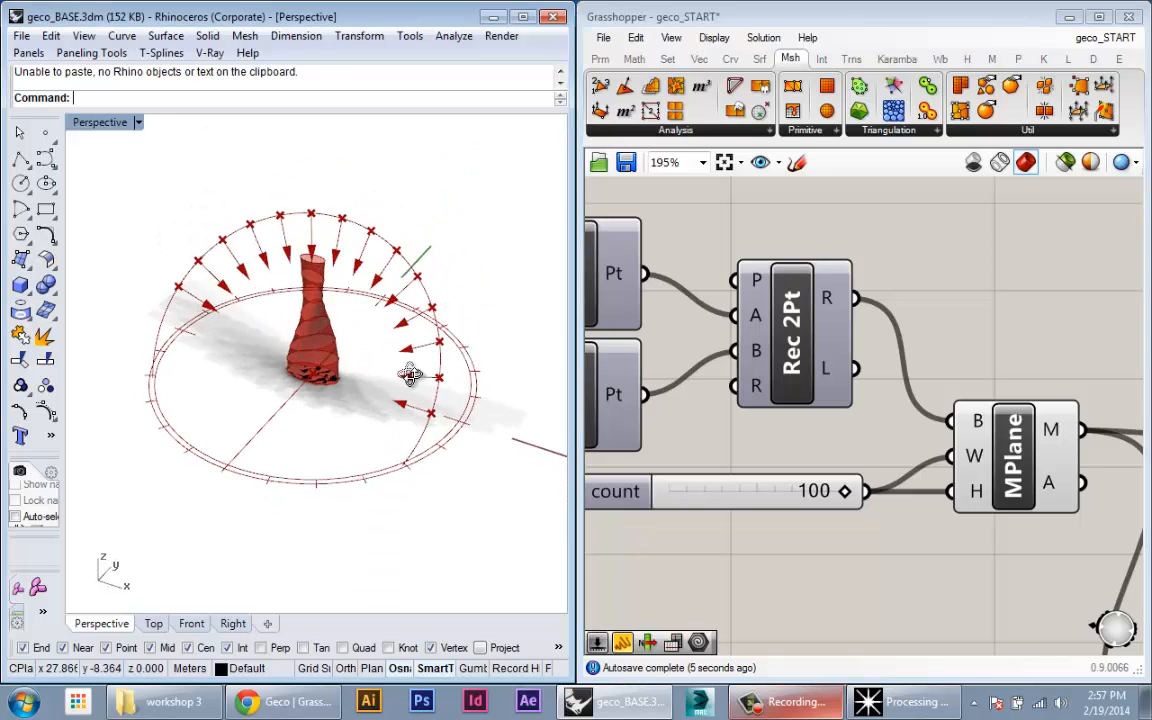
right_click(720, 490)
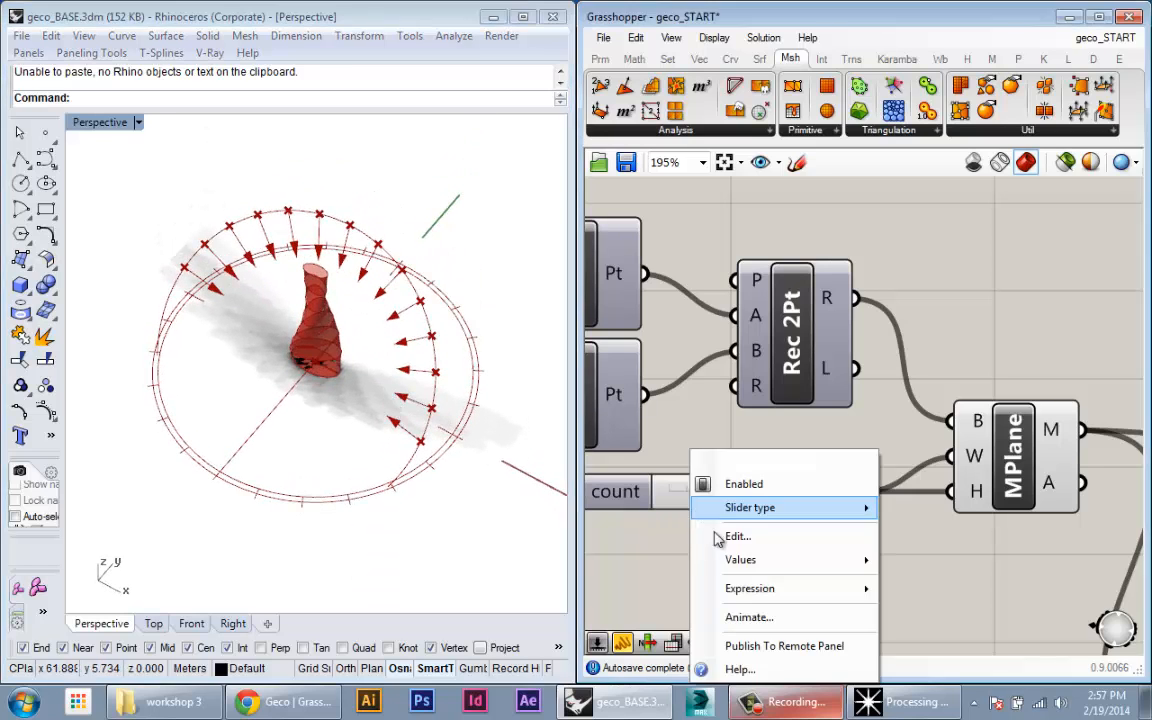
mouse_move(748, 588)
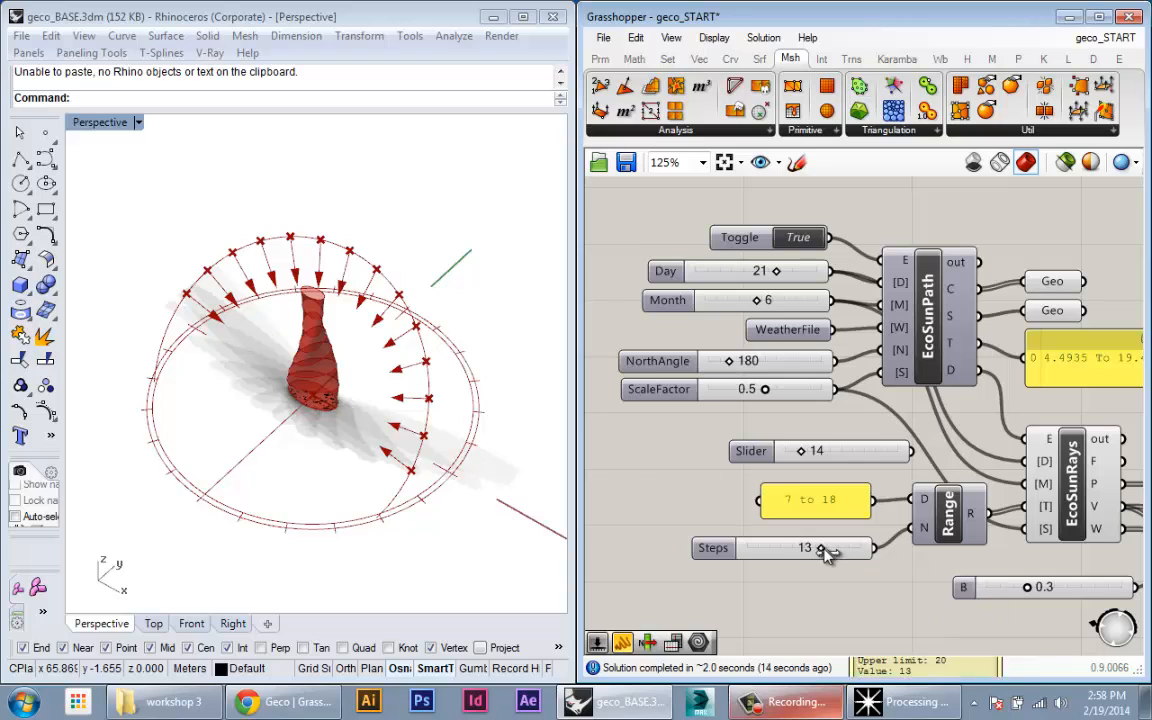
Edit the sun Steps slider so the site mesh height count reads 200.
scroll(down, 3)
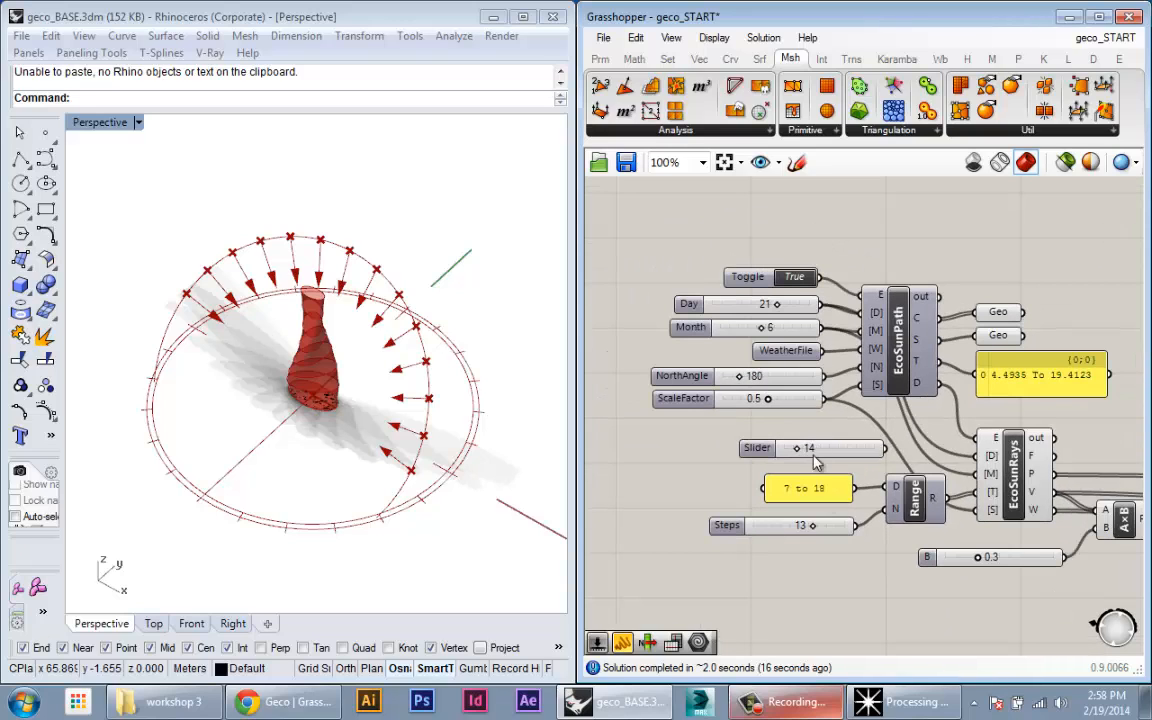
mouse_move(816, 538)
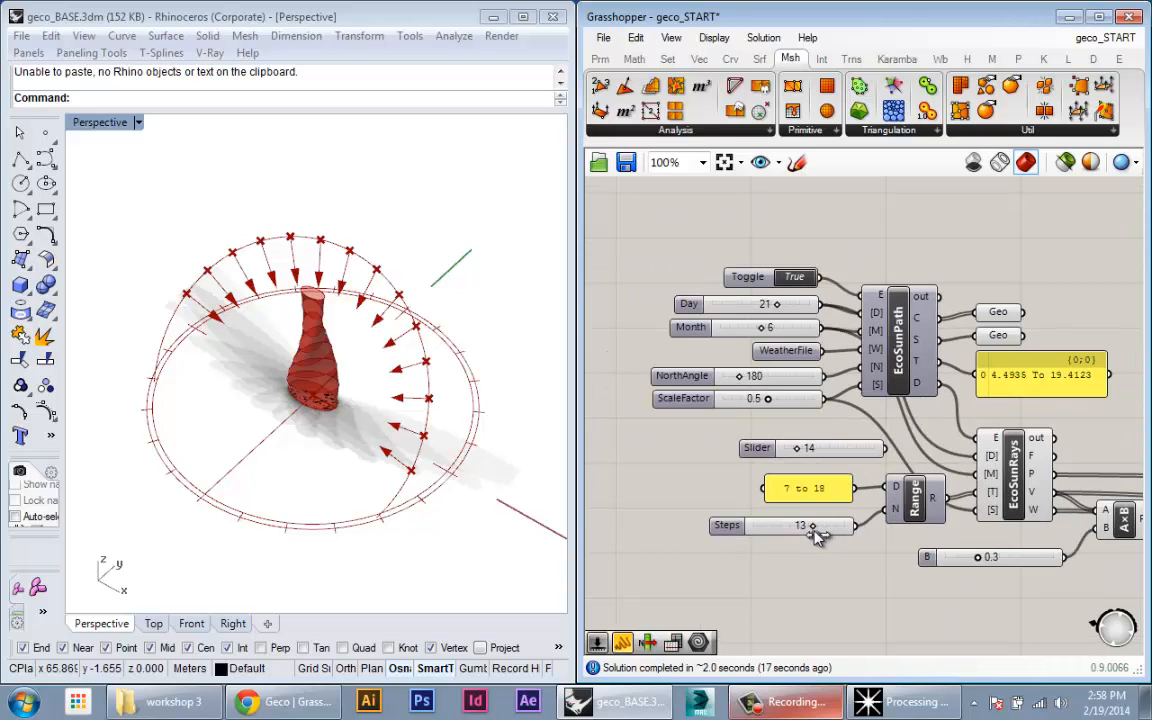
double_click(800, 524)
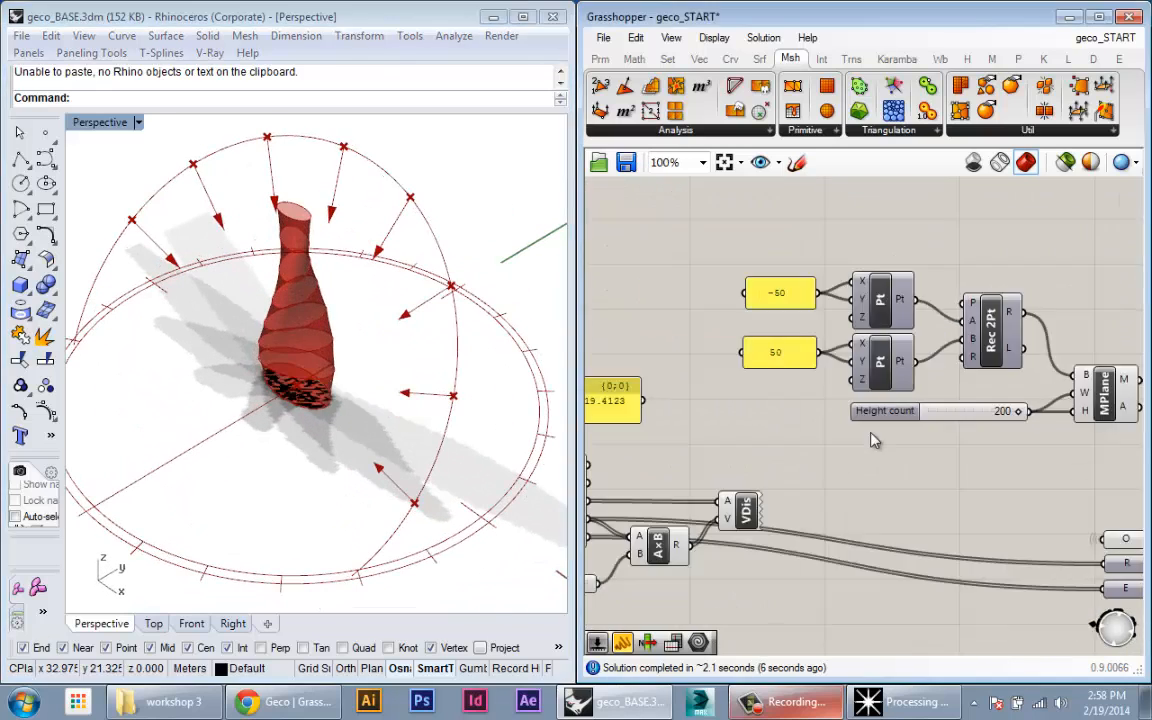
Disable the tower mesh preview and add Mesh Edges after Mesh Join for a wireframe tower.
right_click(848, 500)
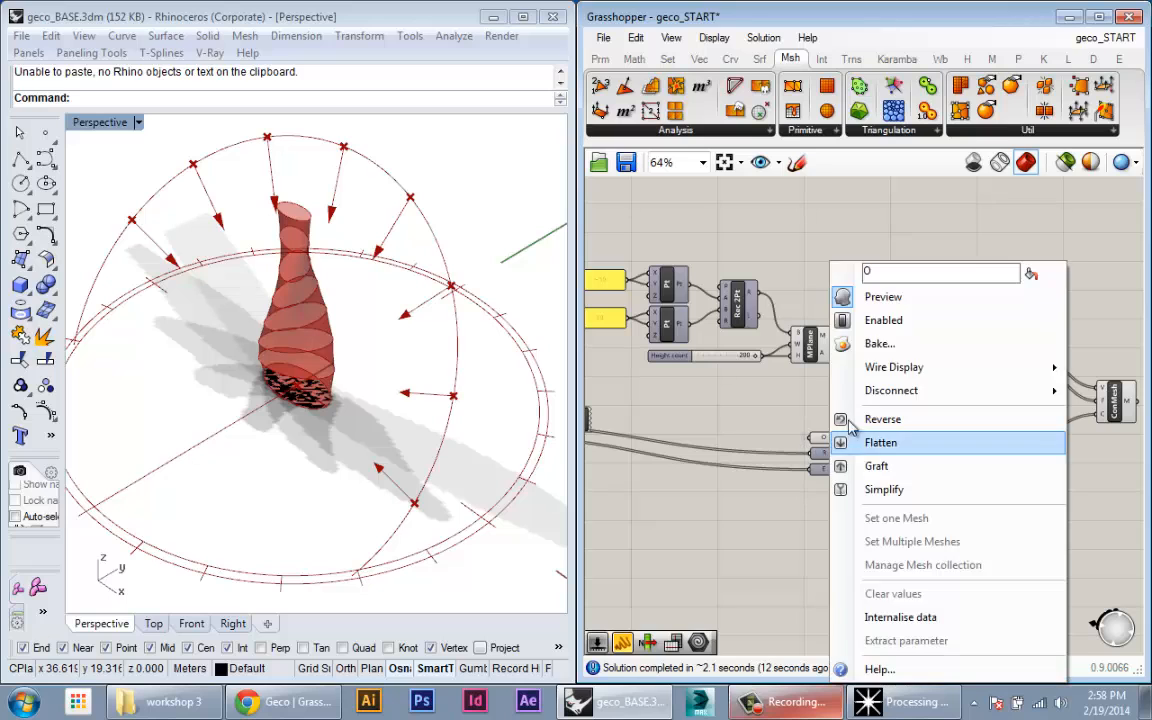
click(880, 442)
text(edges)
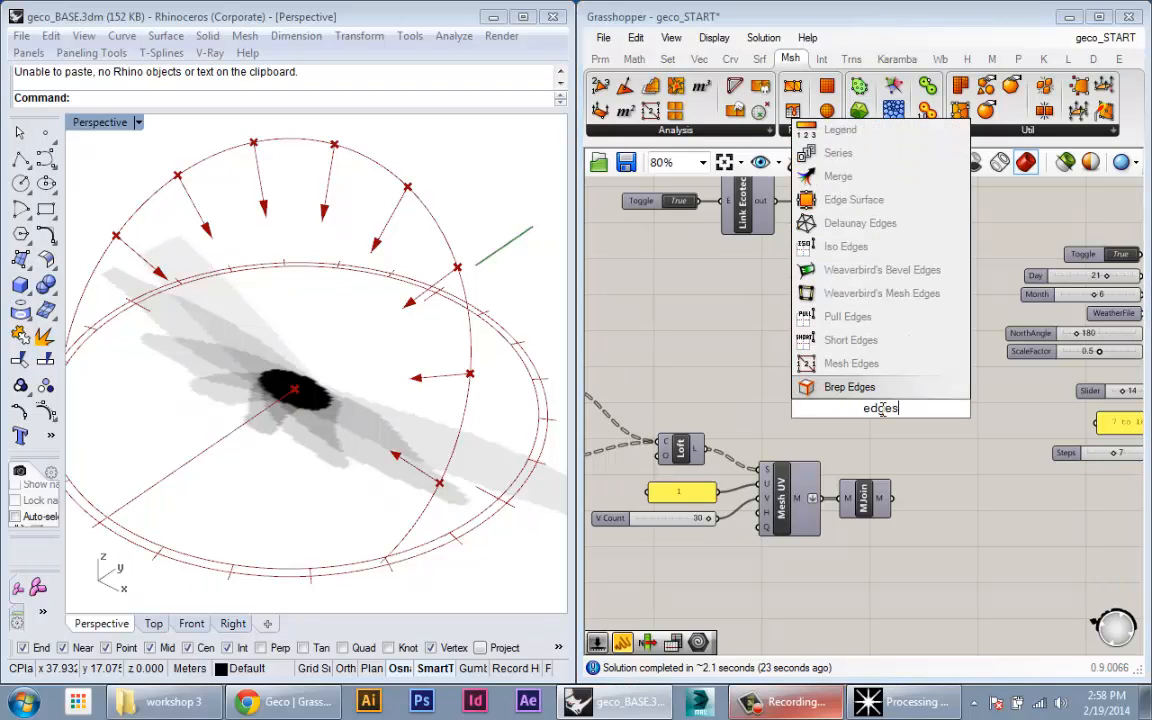
click(852, 364)
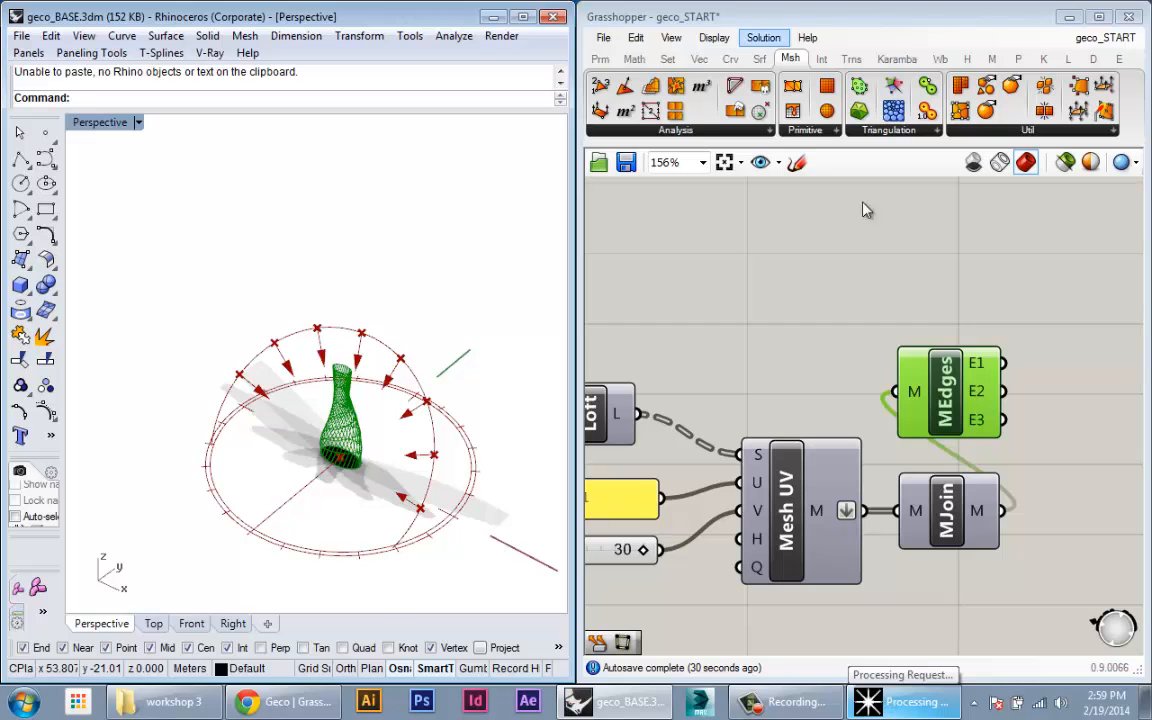
scroll(down, 3)
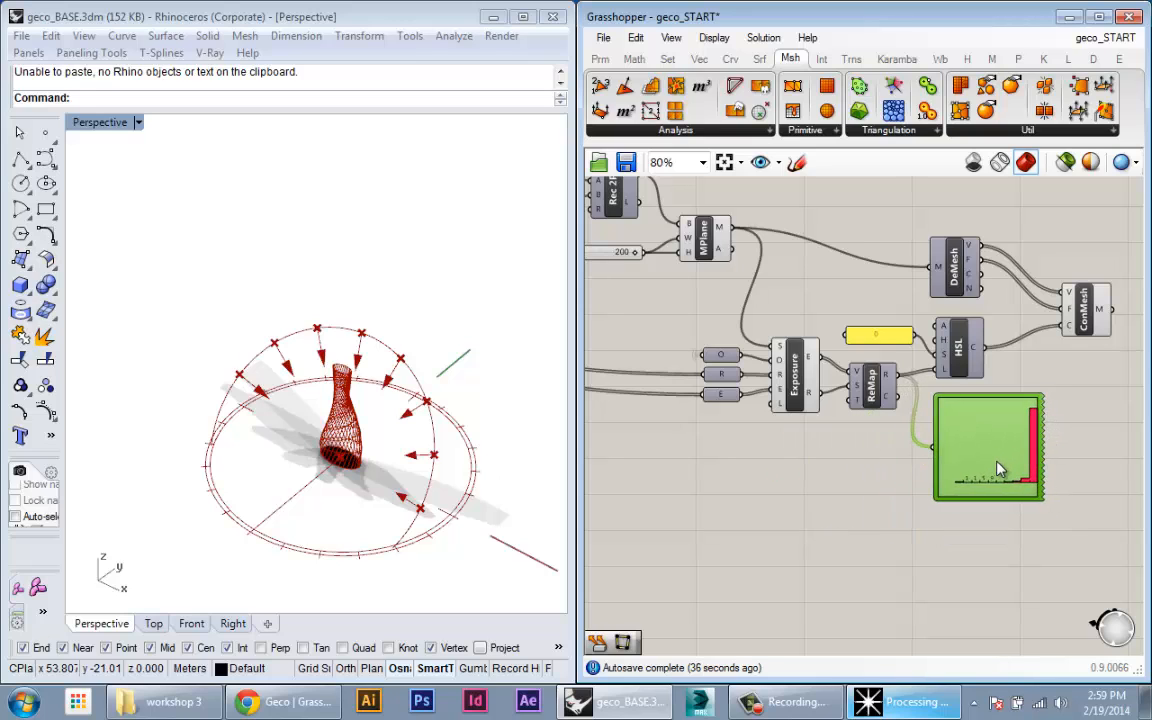
Zoom out on the canvas to review the definition with the sun path toggled False.
scroll(down, 3)
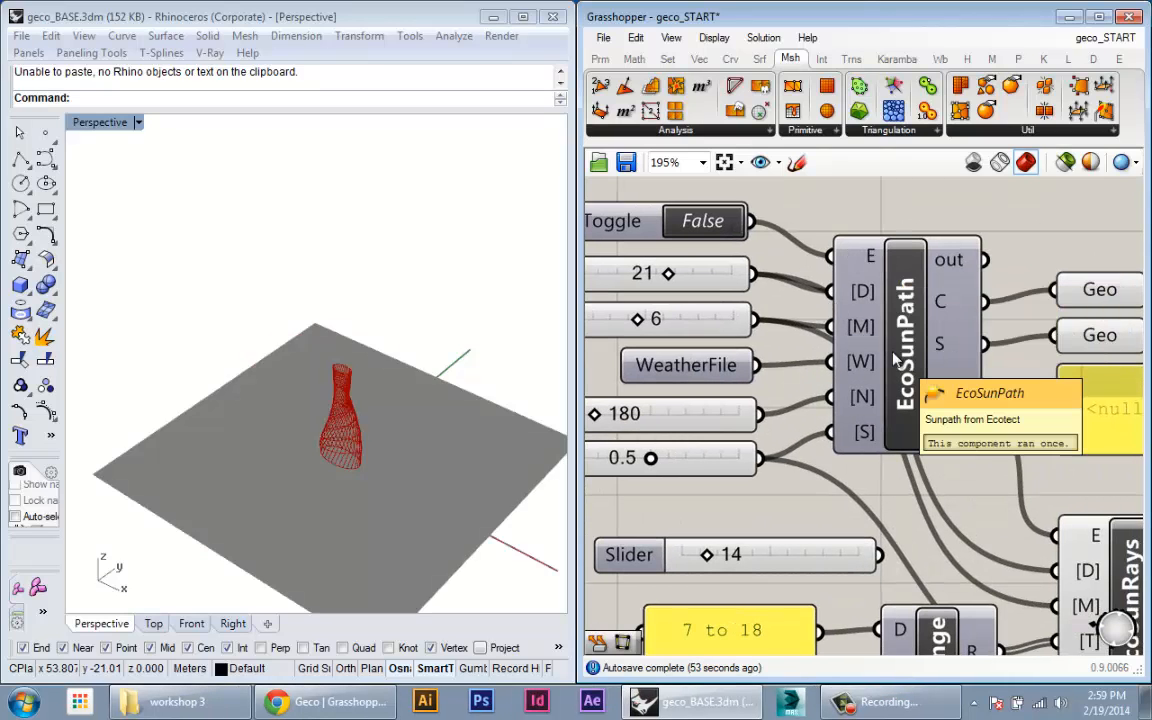
scroll(down, 3)
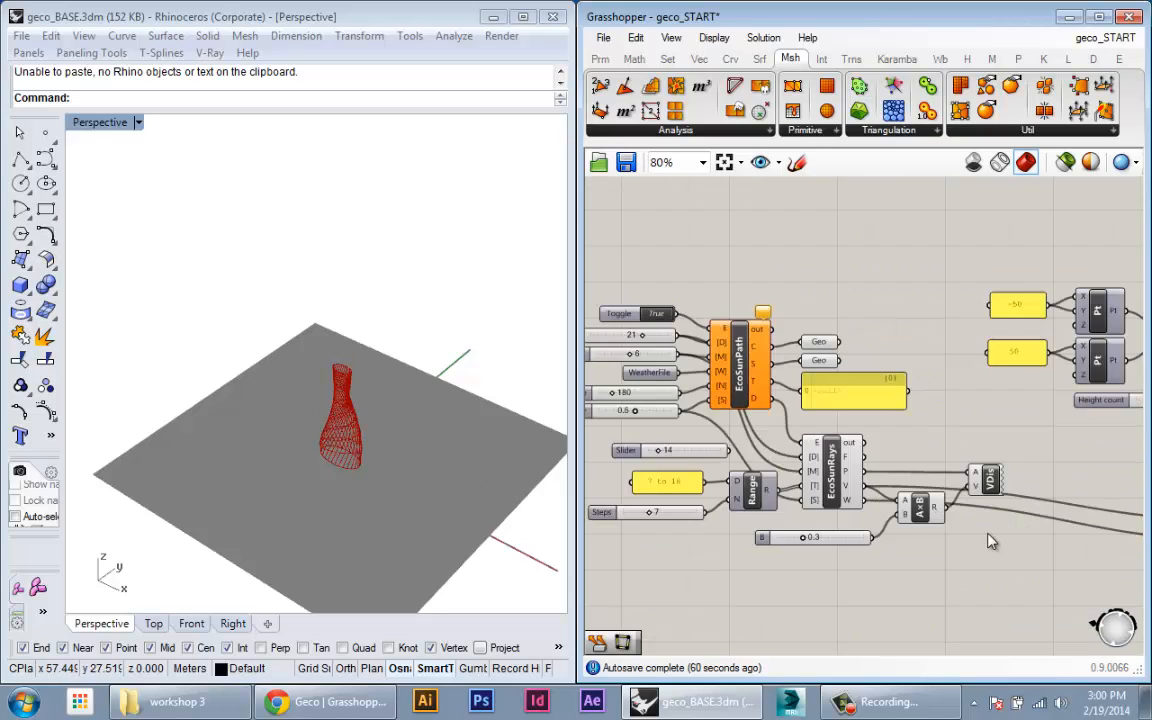
scroll(down, 3)
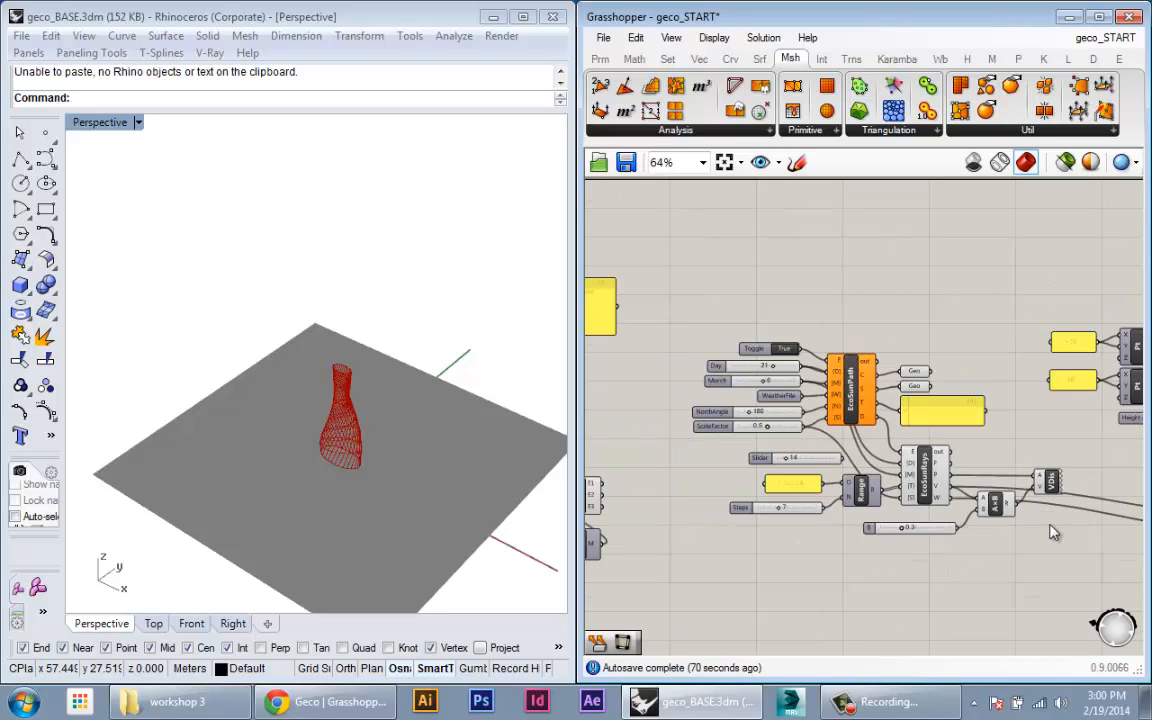
mouse_move(1034, 536)
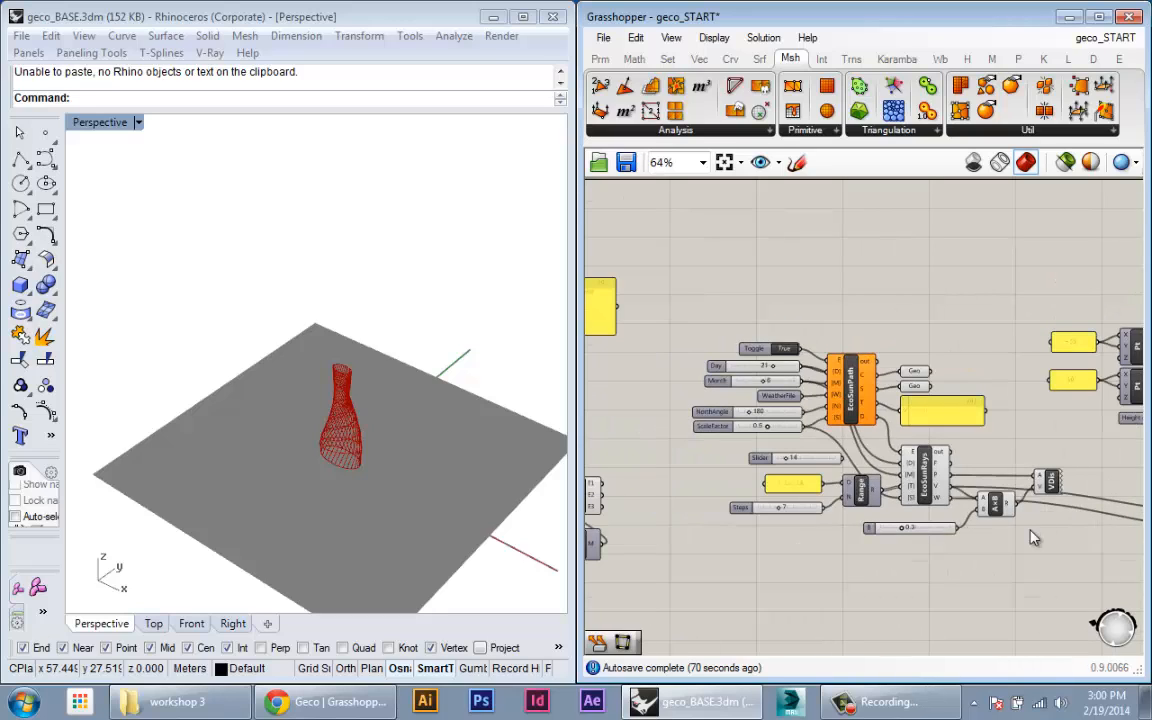